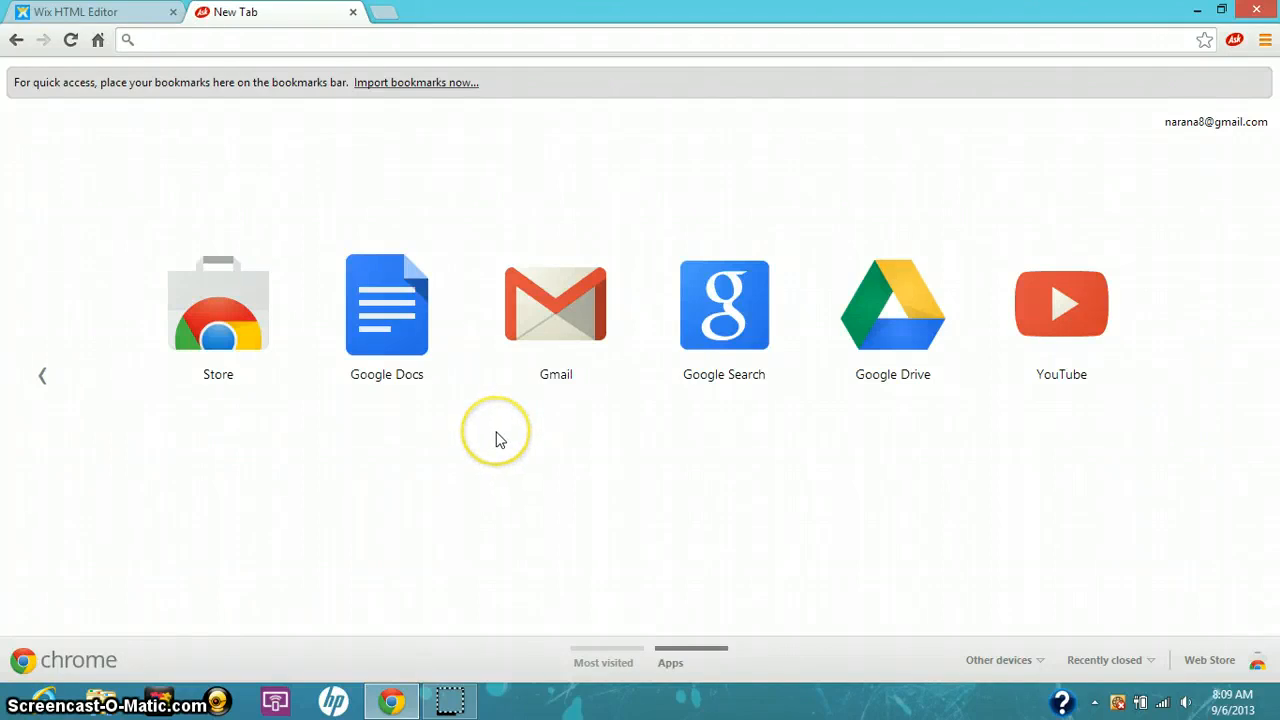
mouse_move(205, 57)
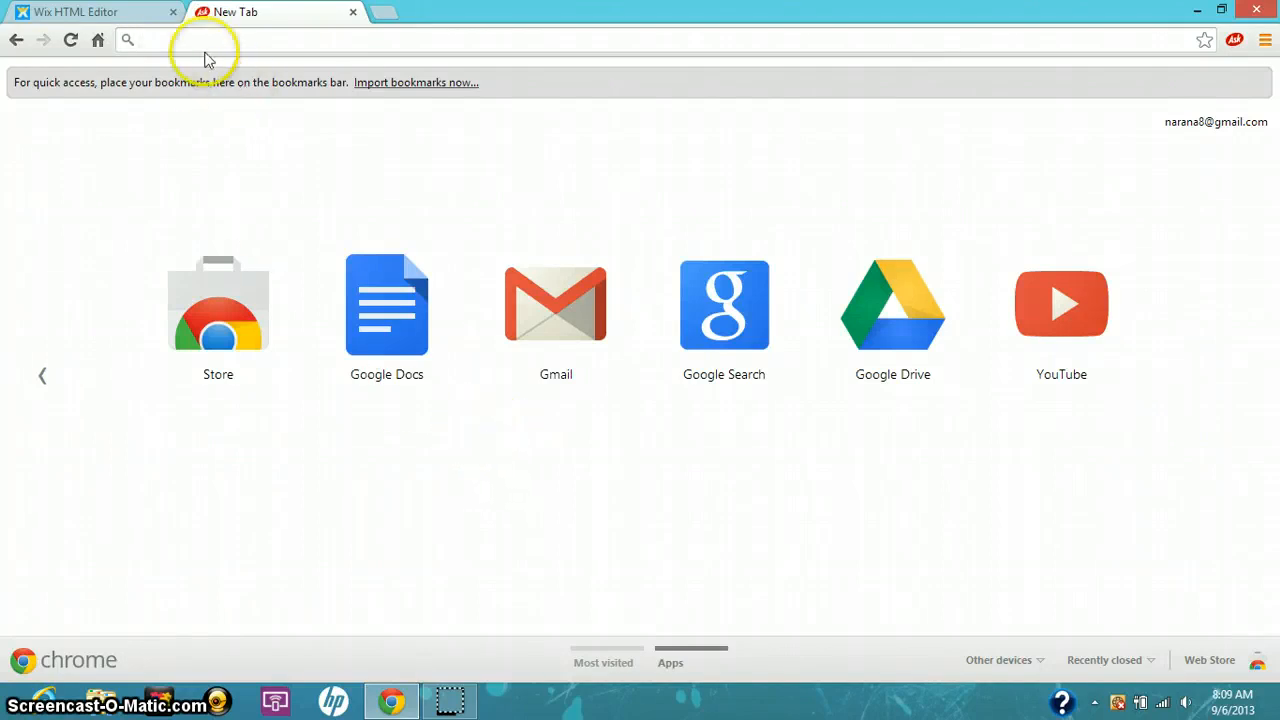
mouse_move(208, 35)
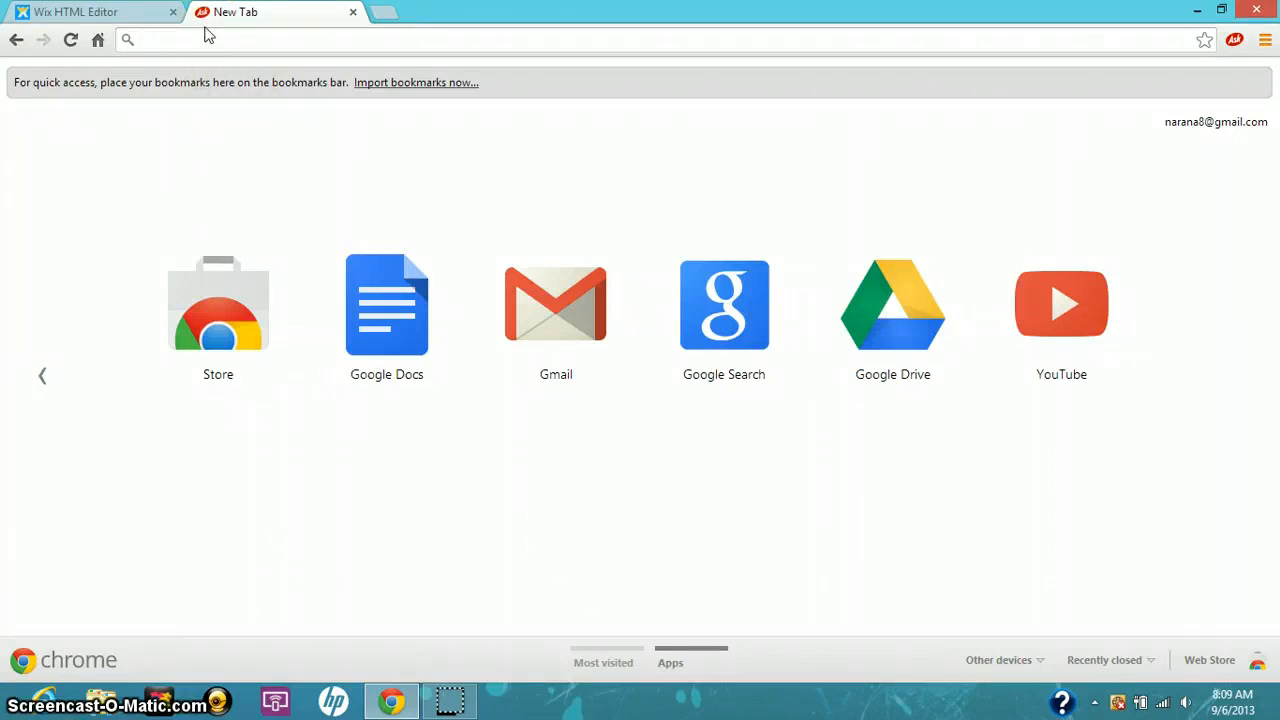
Paste thebosskingwithswag.wix.com/official-website into Chrome's address bar.
left_click(183, 39)
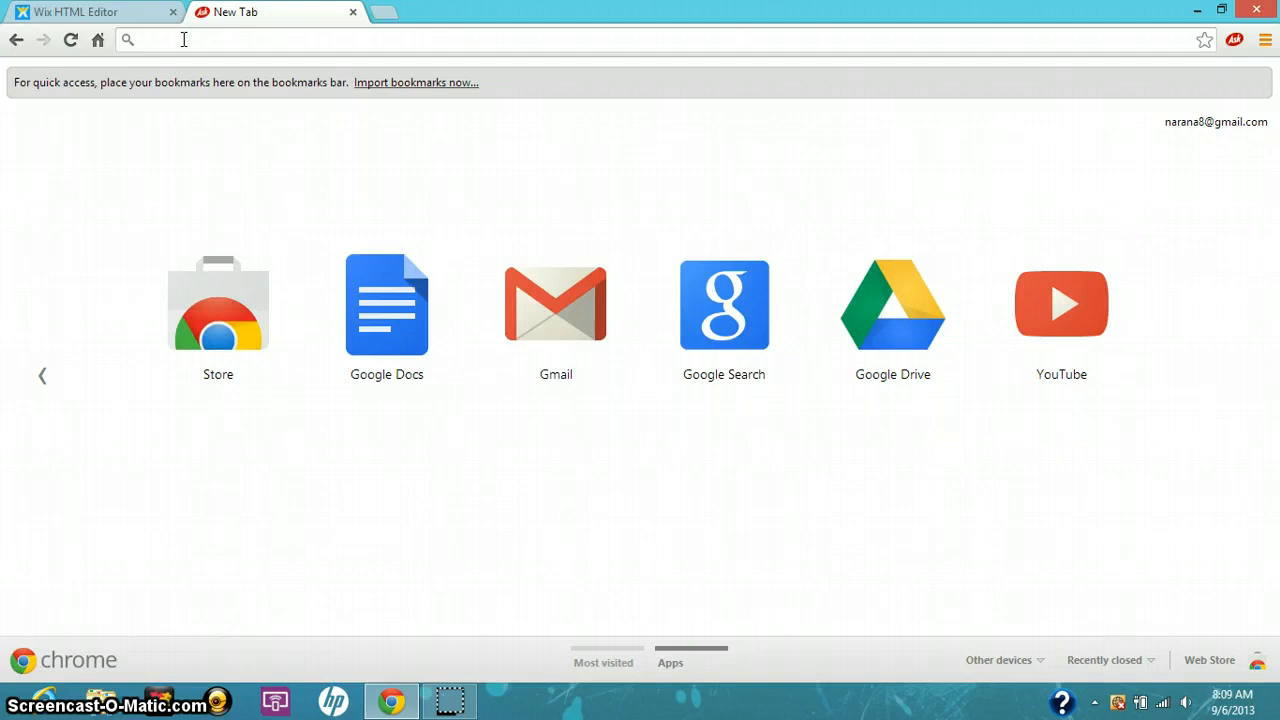
right_click(183, 39)
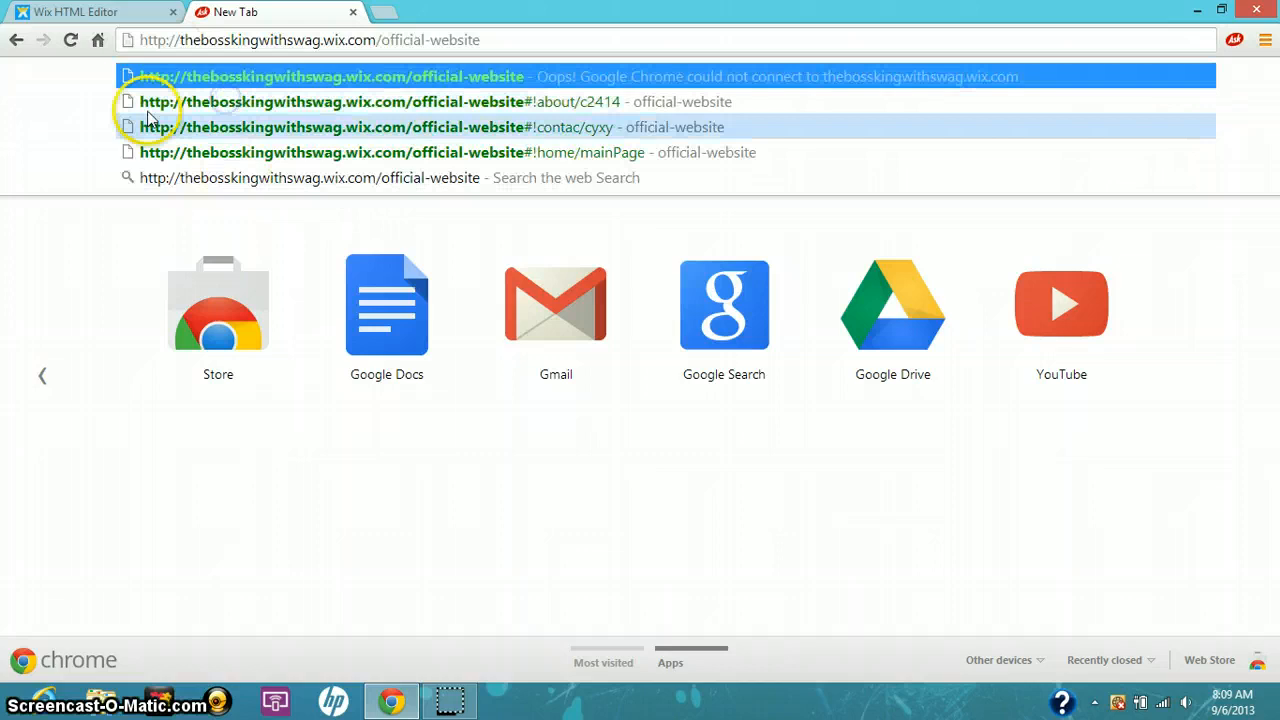
mouse_move(583, 58)
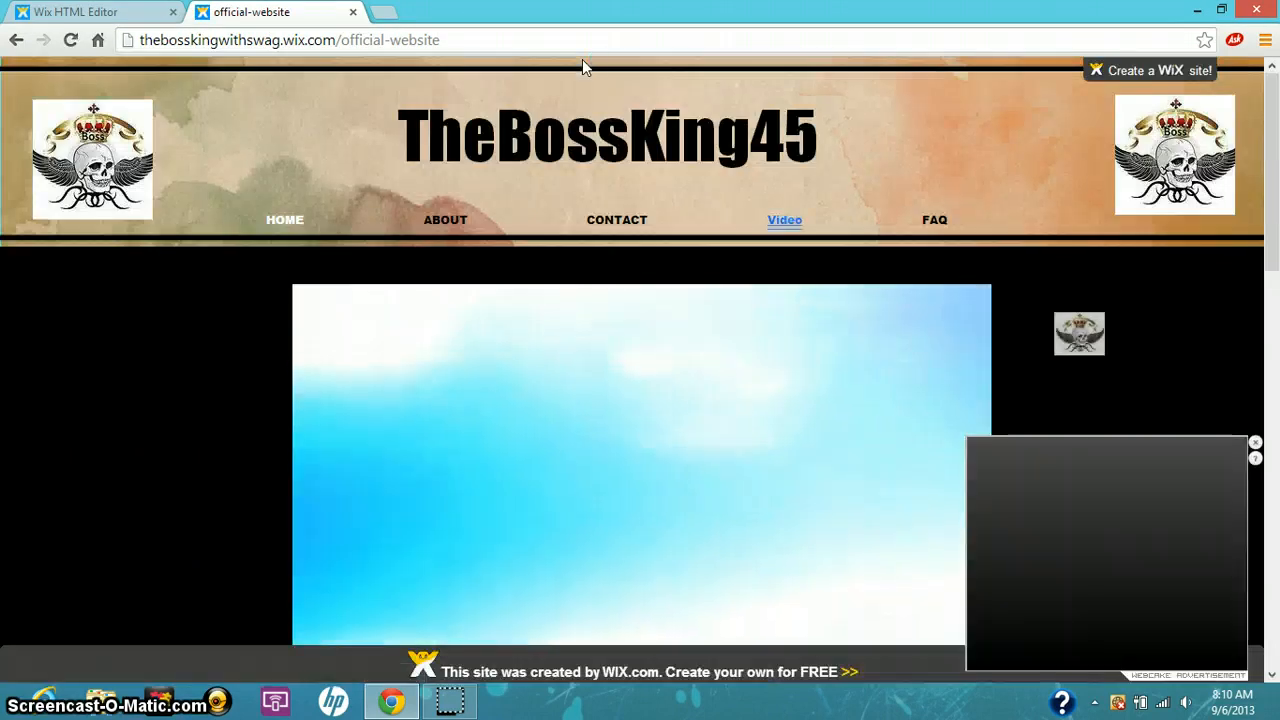
Play the header video, then scroll past the Welcome box to the comments, Latest video and Contact sections.
left_click(1255, 442)
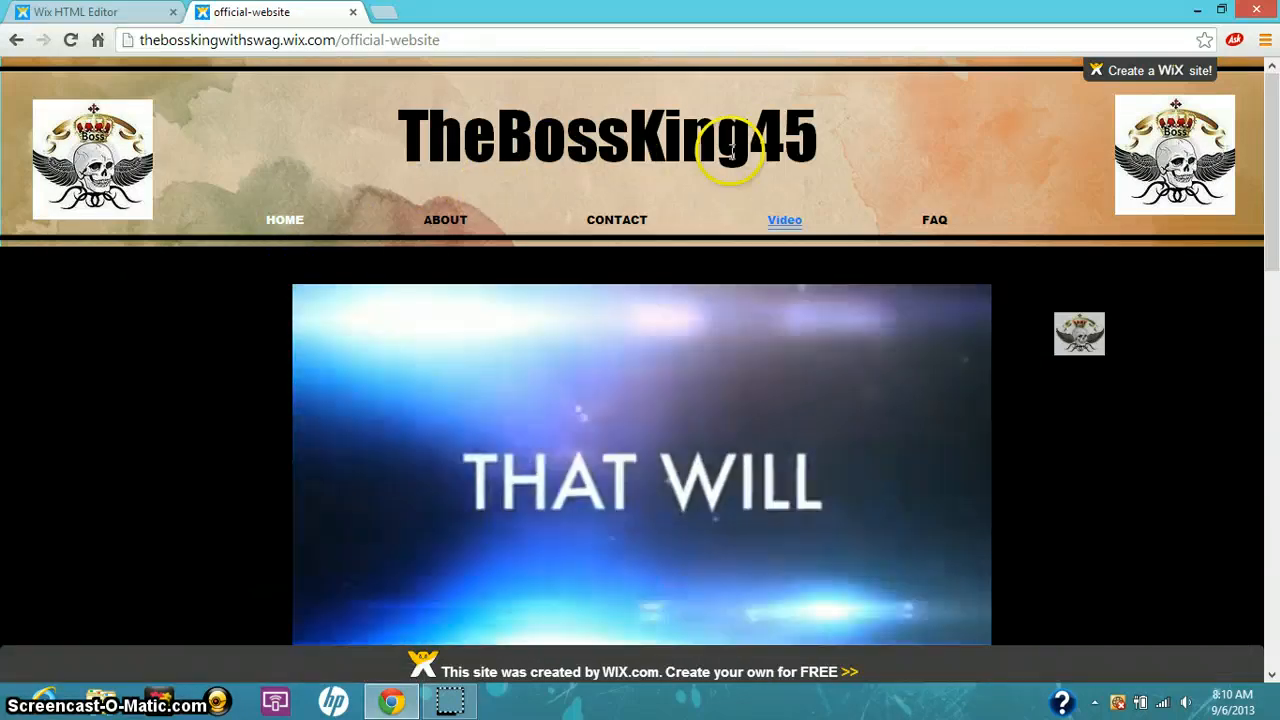
scroll("down", 3)
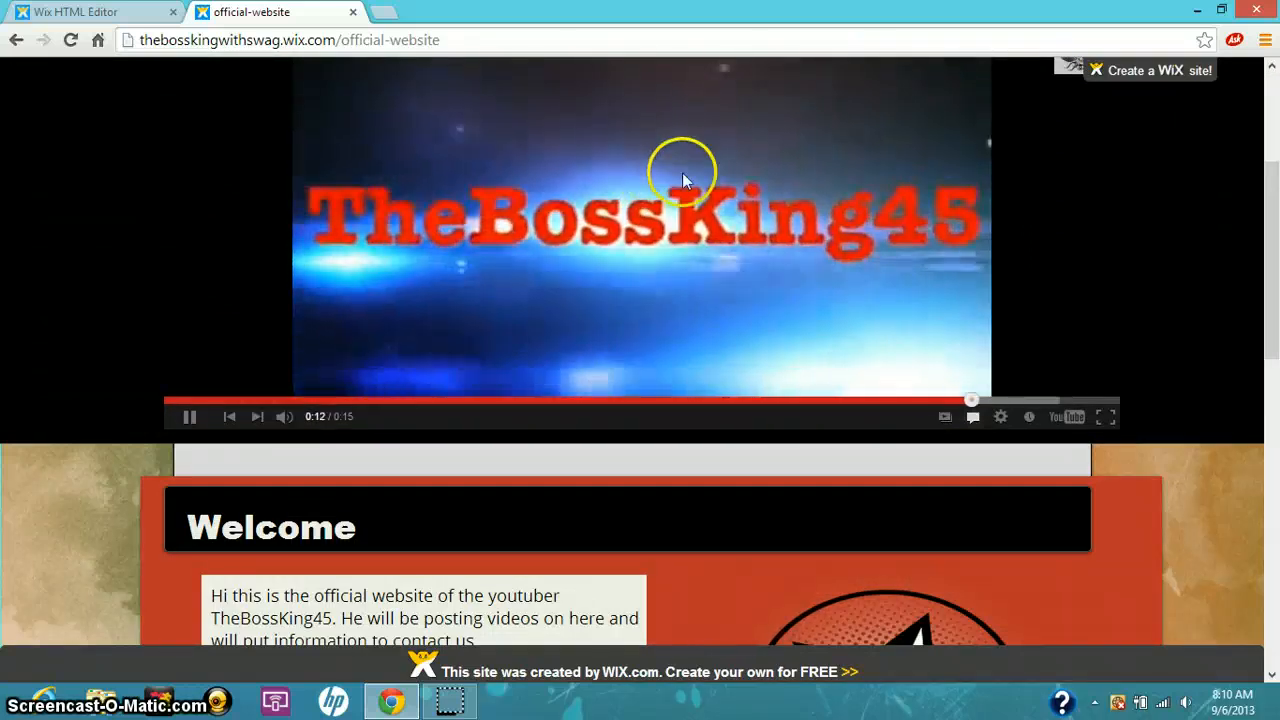
scroll("down", 3)
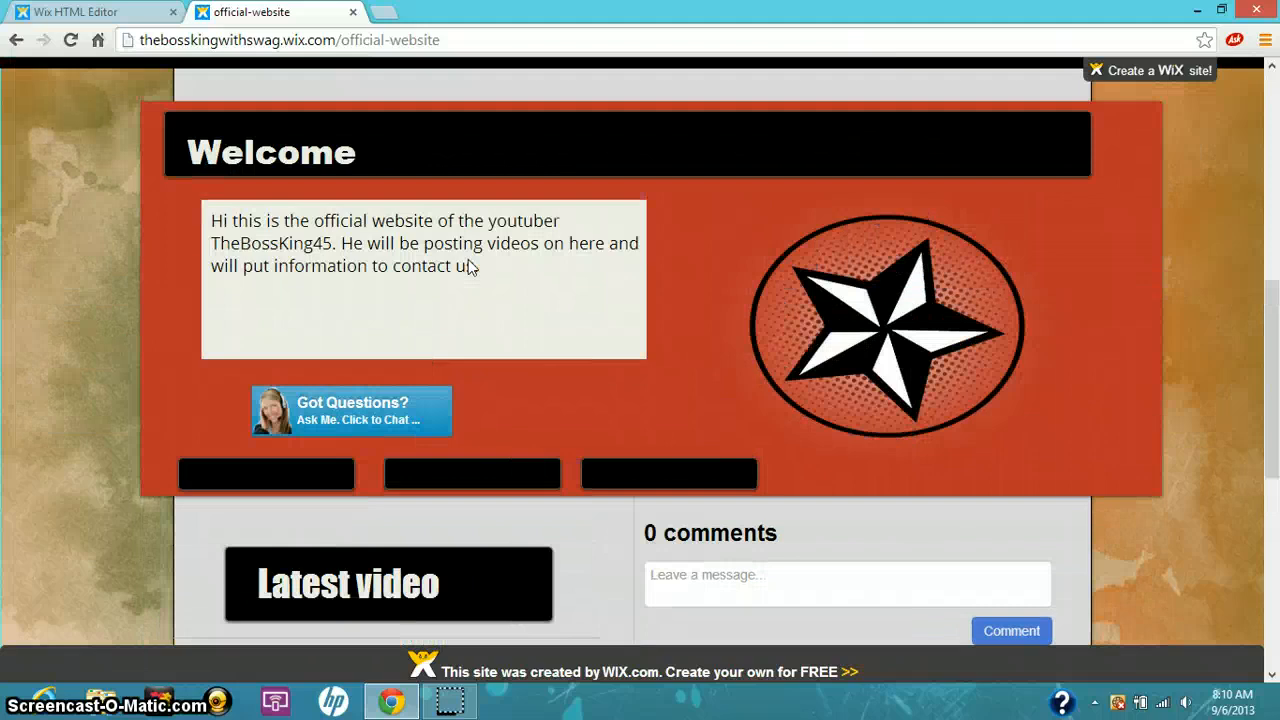
scroll("up", 3)
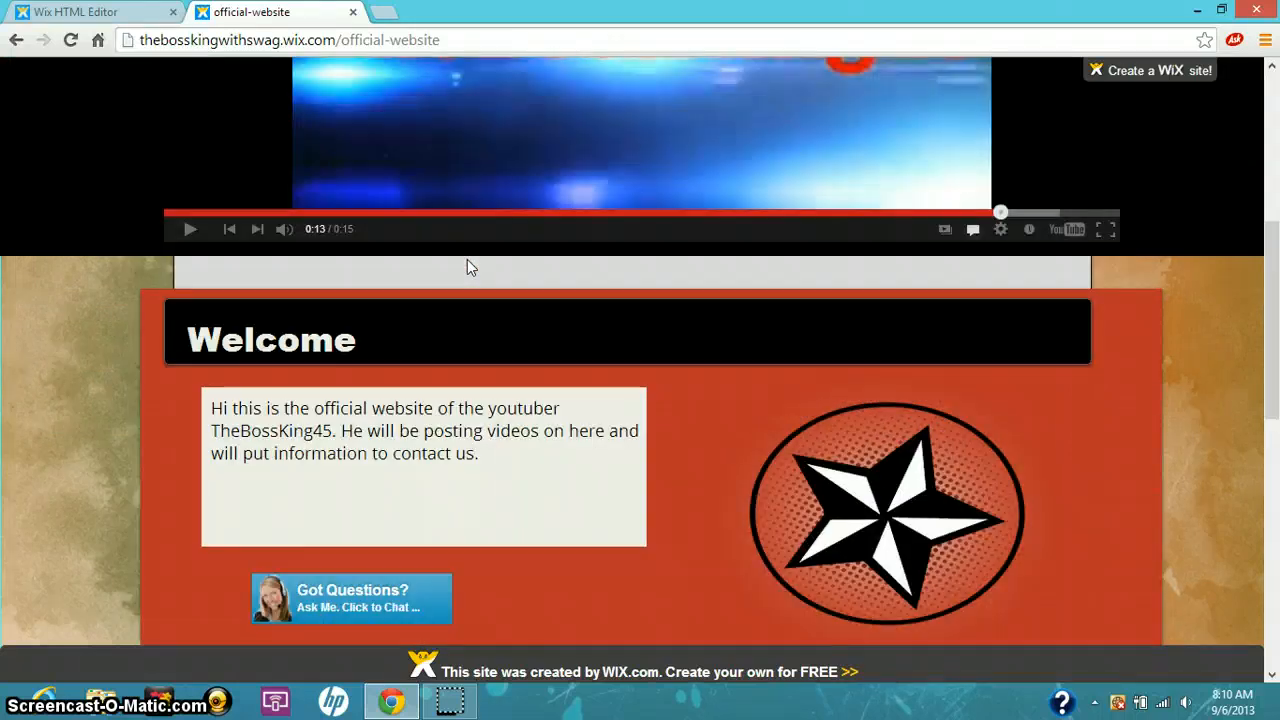
scroll("down", 3)
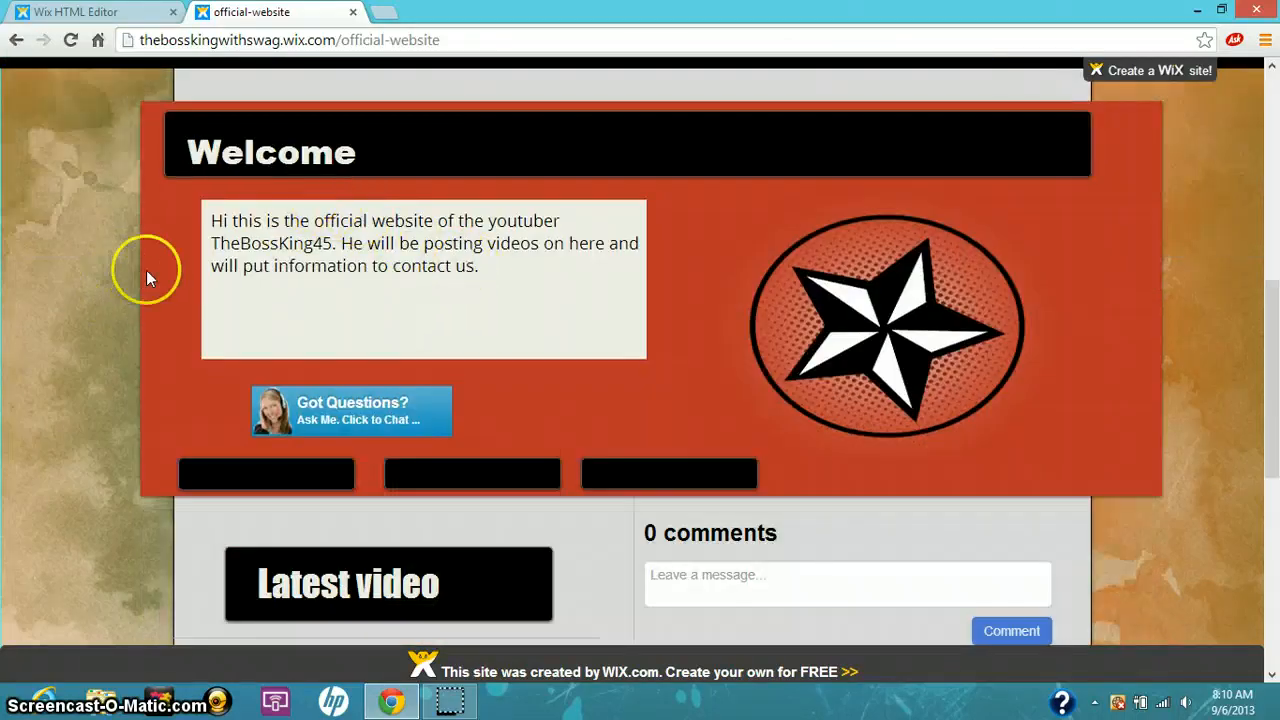
mouse_move(440, 323)
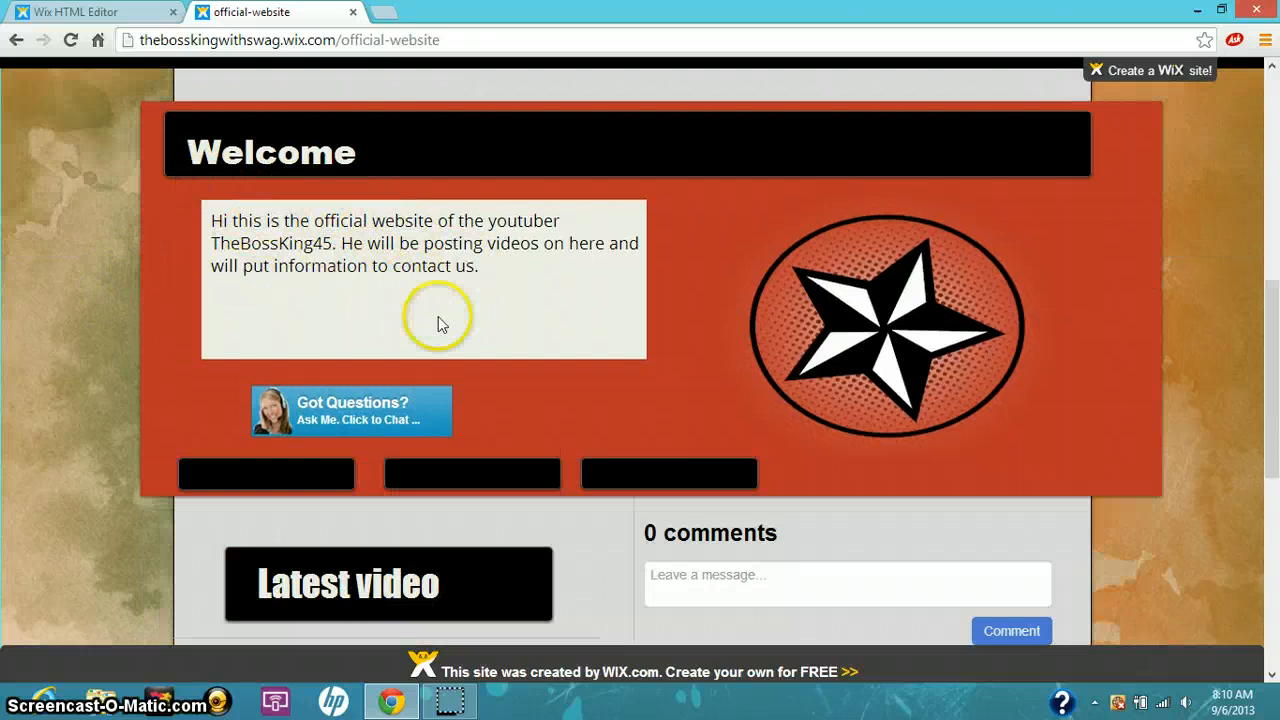
mouse_move(485, 250)
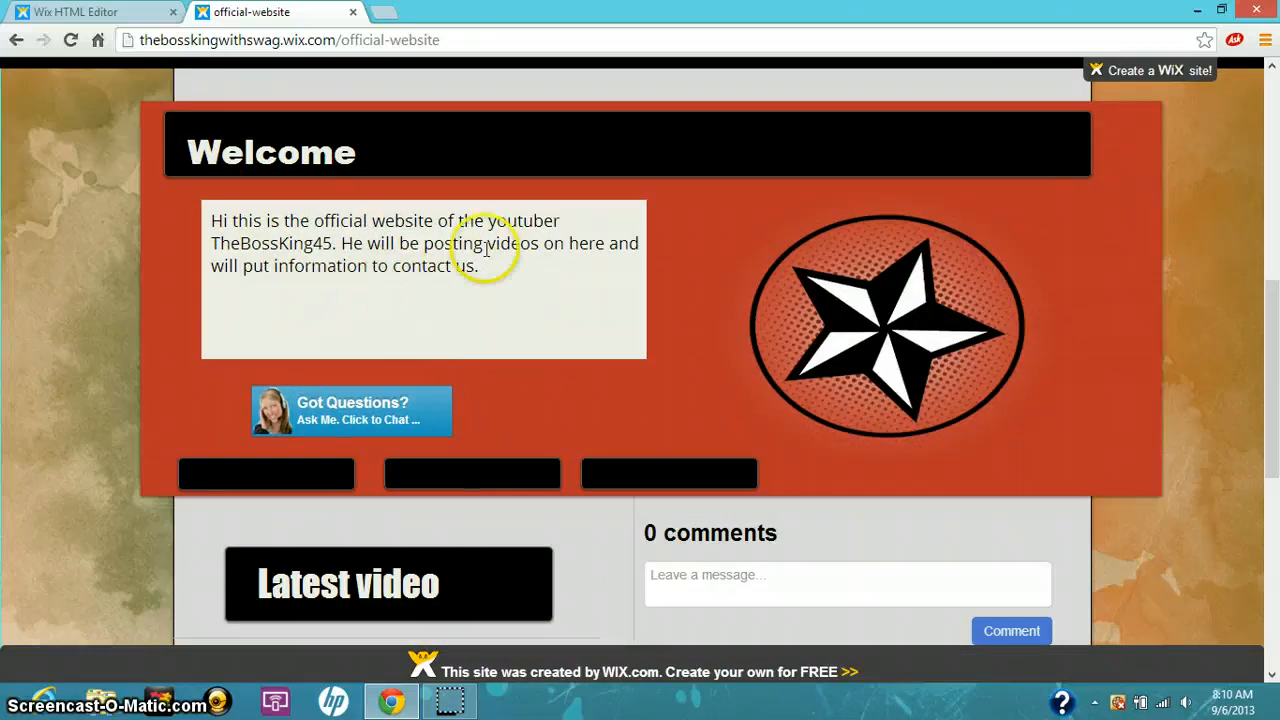
scroll("up", 3)
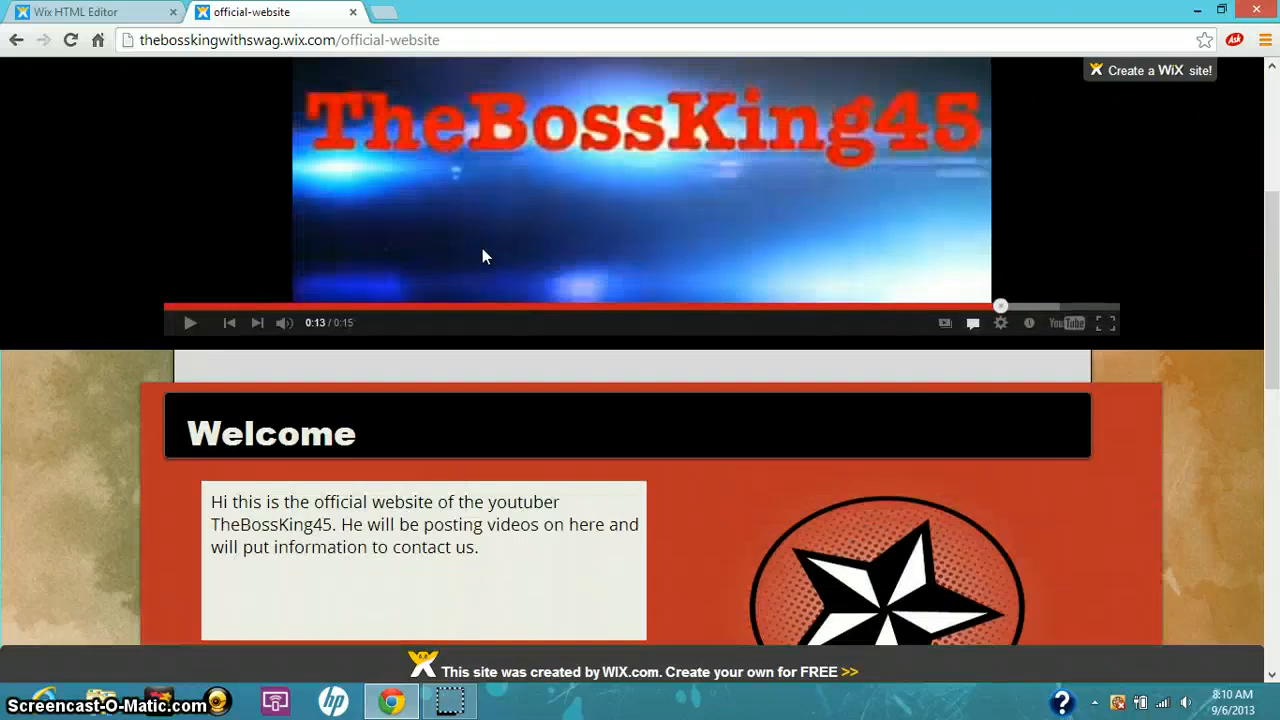
scroll("up", 3)
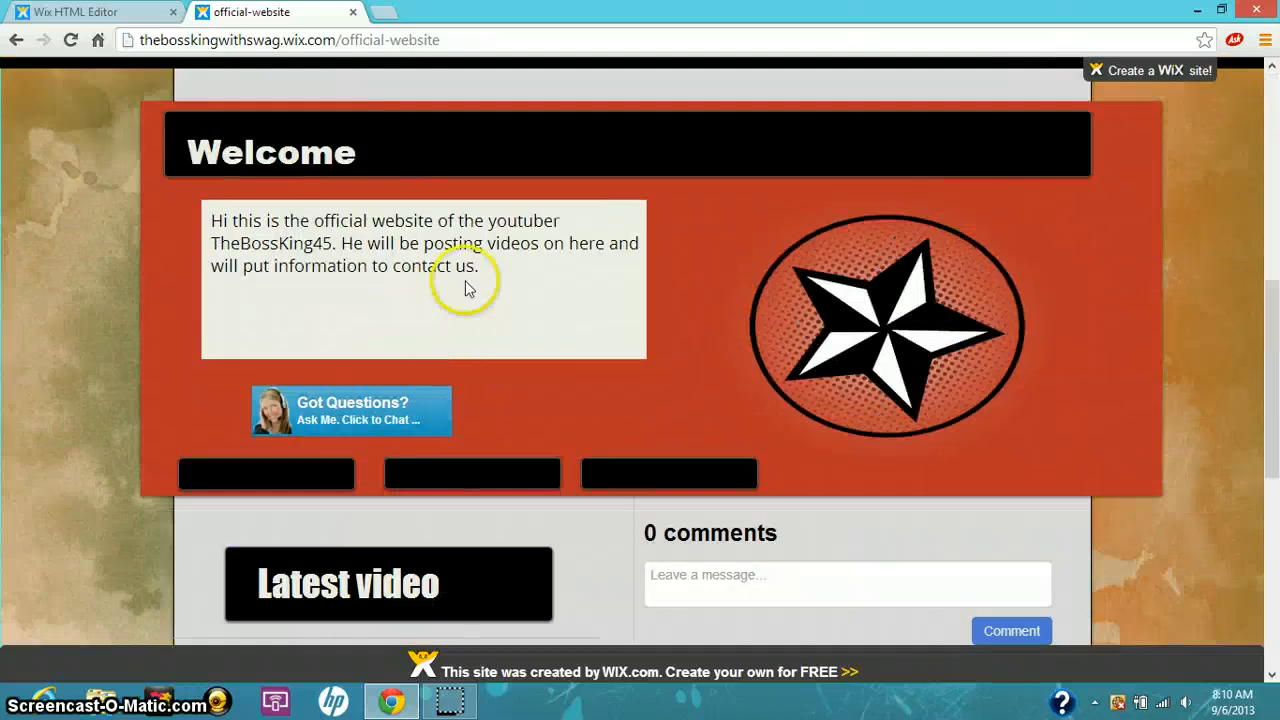
scroll("down", 3)
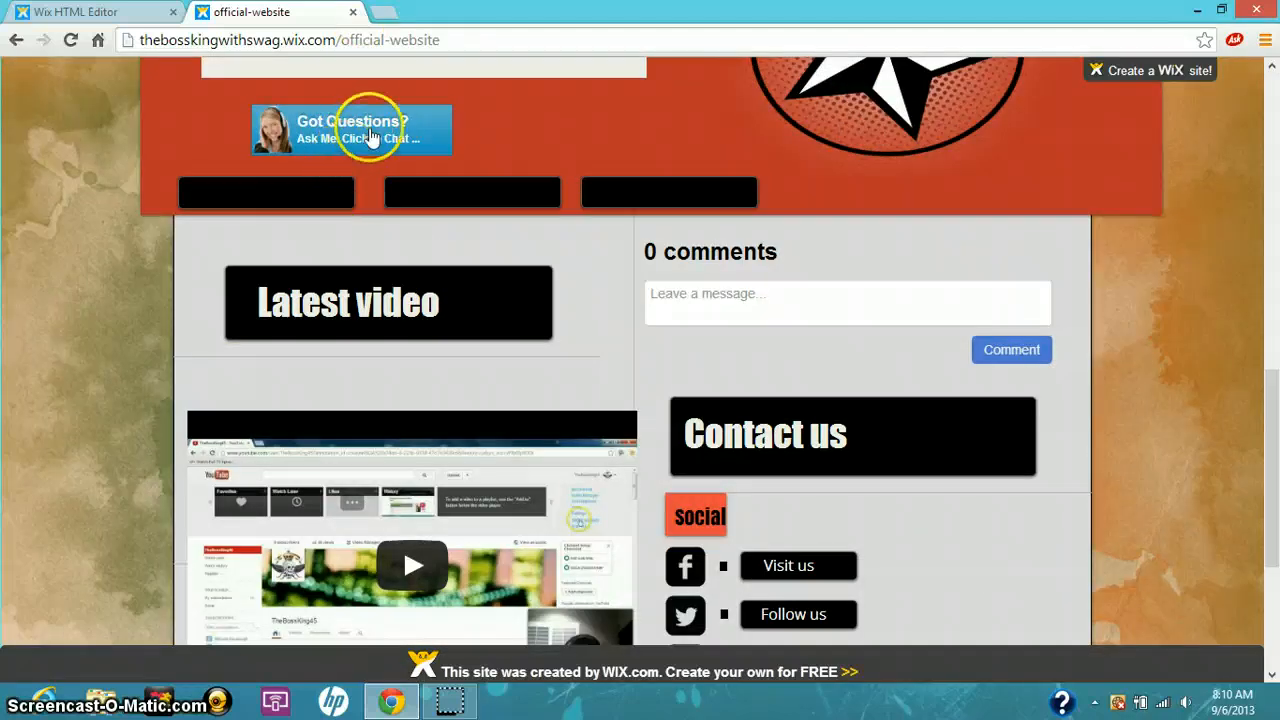
mouse_move(370, 130)
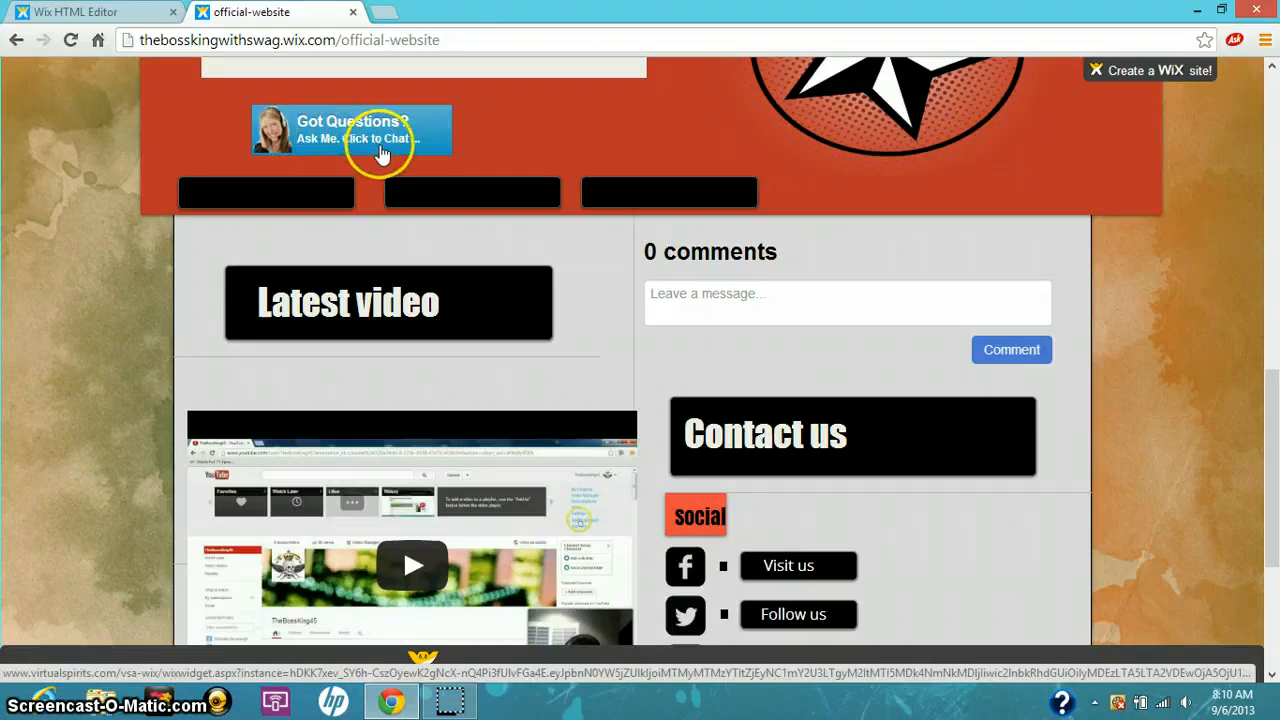
mouse_move(447, 500)
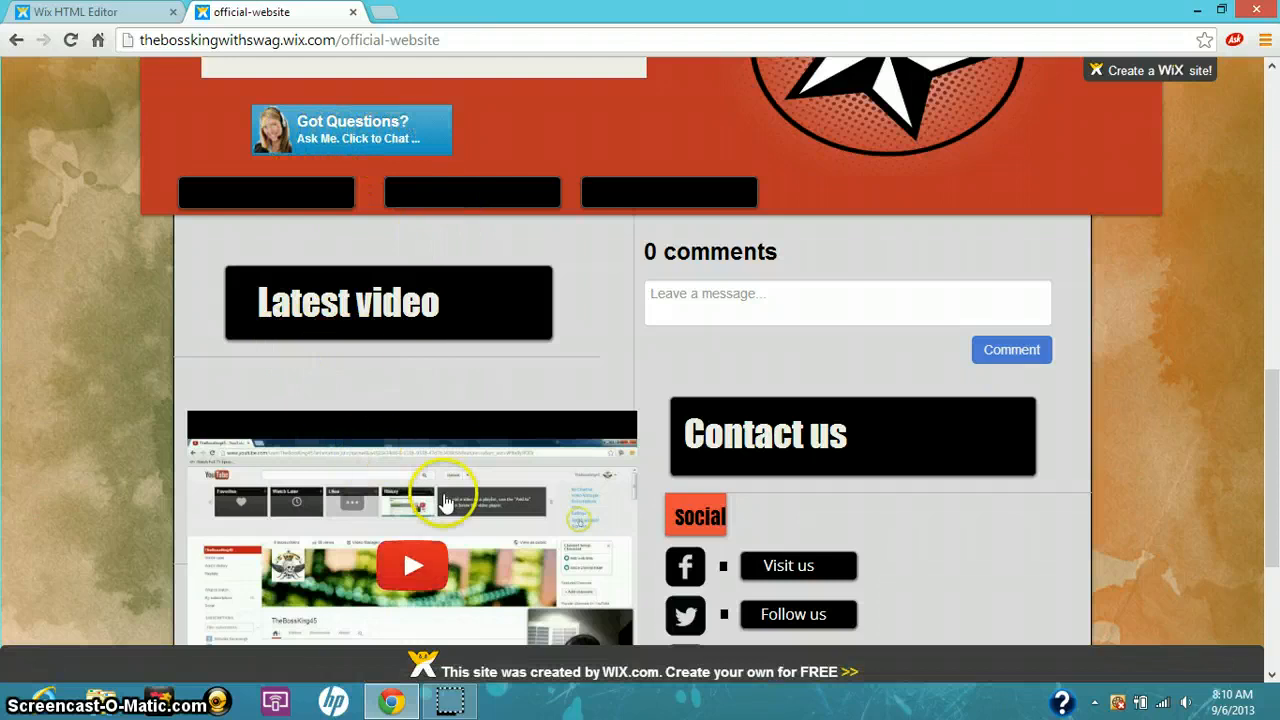
scroll("down", 3)
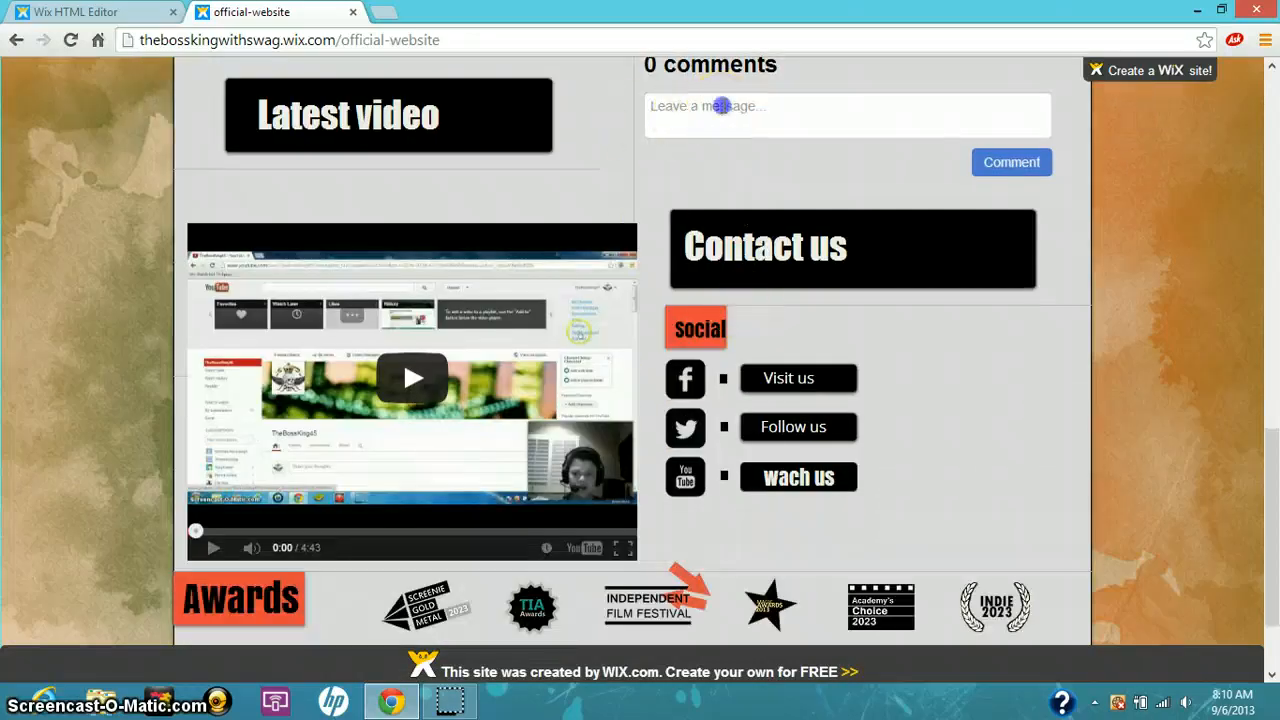
Write the comment "this is so cool" in the page's comment box and submit it.
left_click(847, 114)
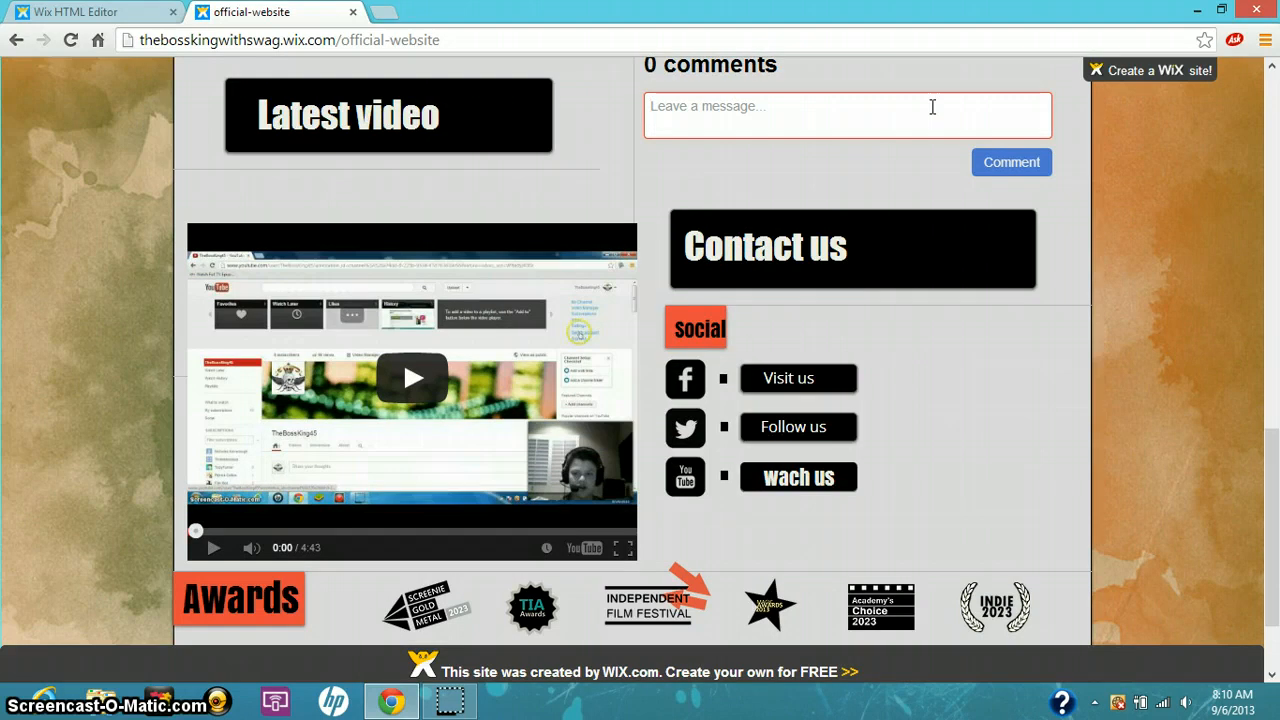
type("this")
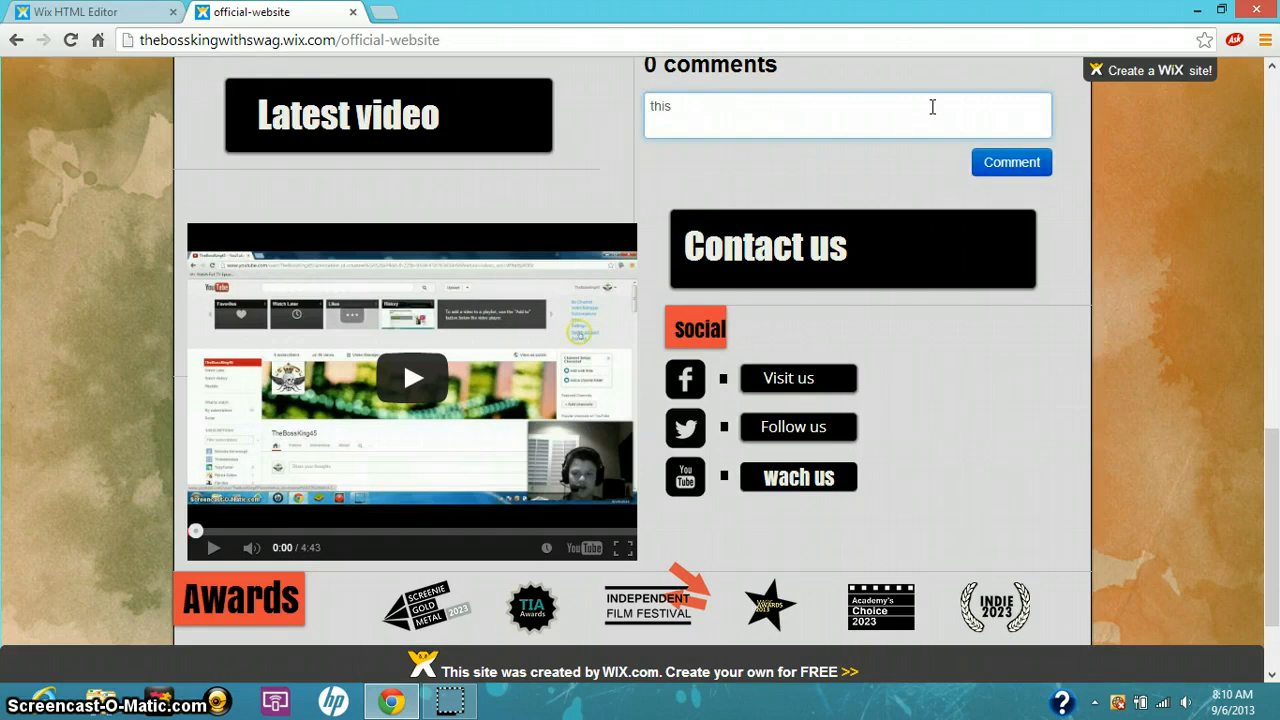
type("is so cool")
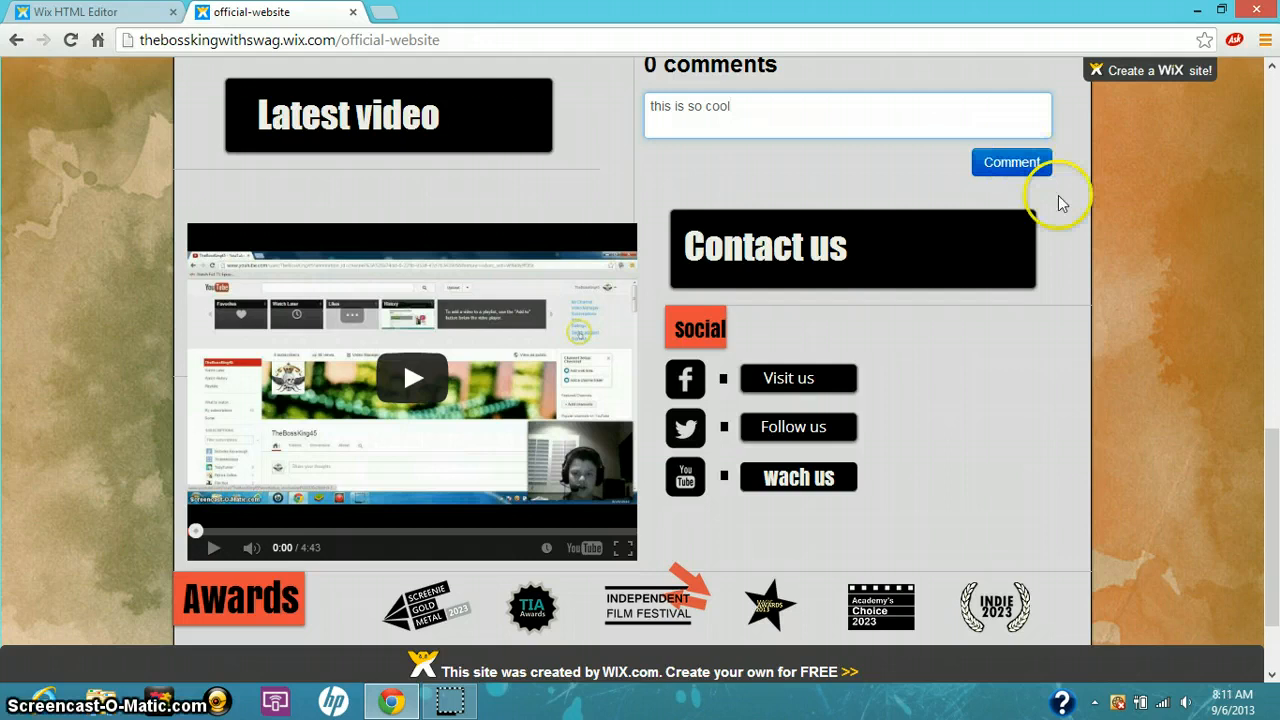
left_click(1011, 162)
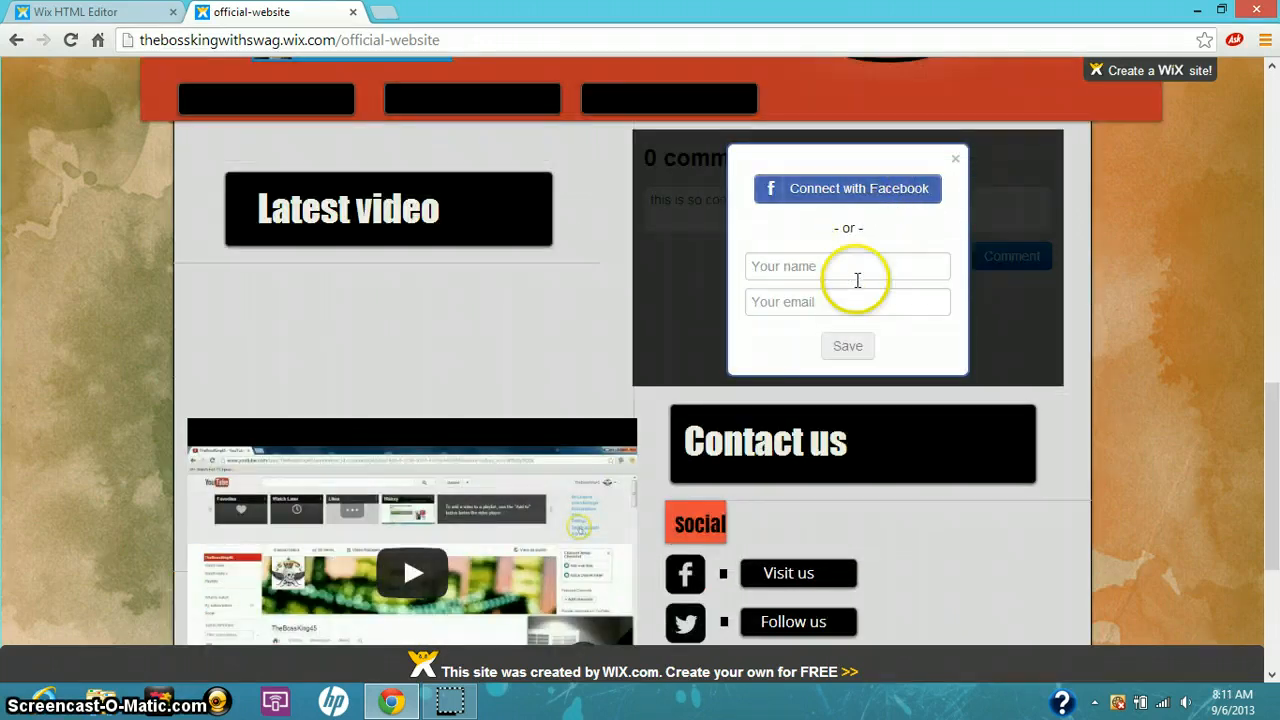
mouse_move(857, 289)
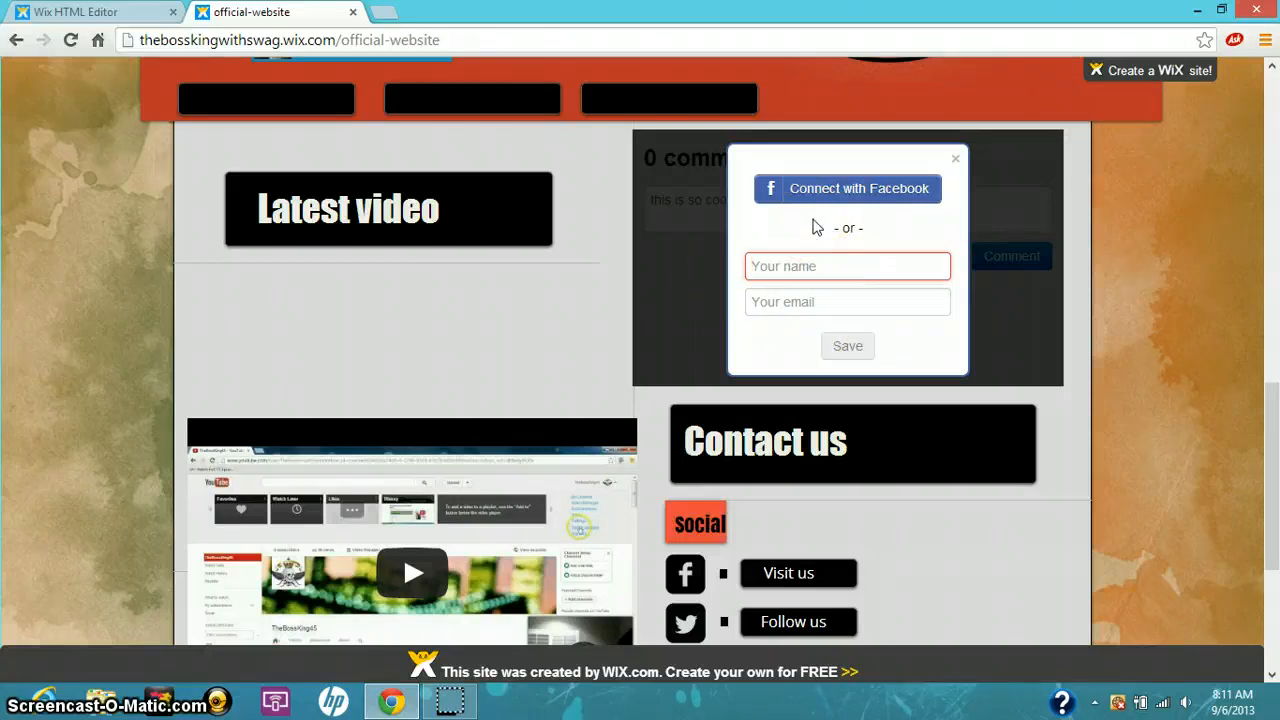
Enter the commenter name nick and an email address, then save to post.
type("nick")
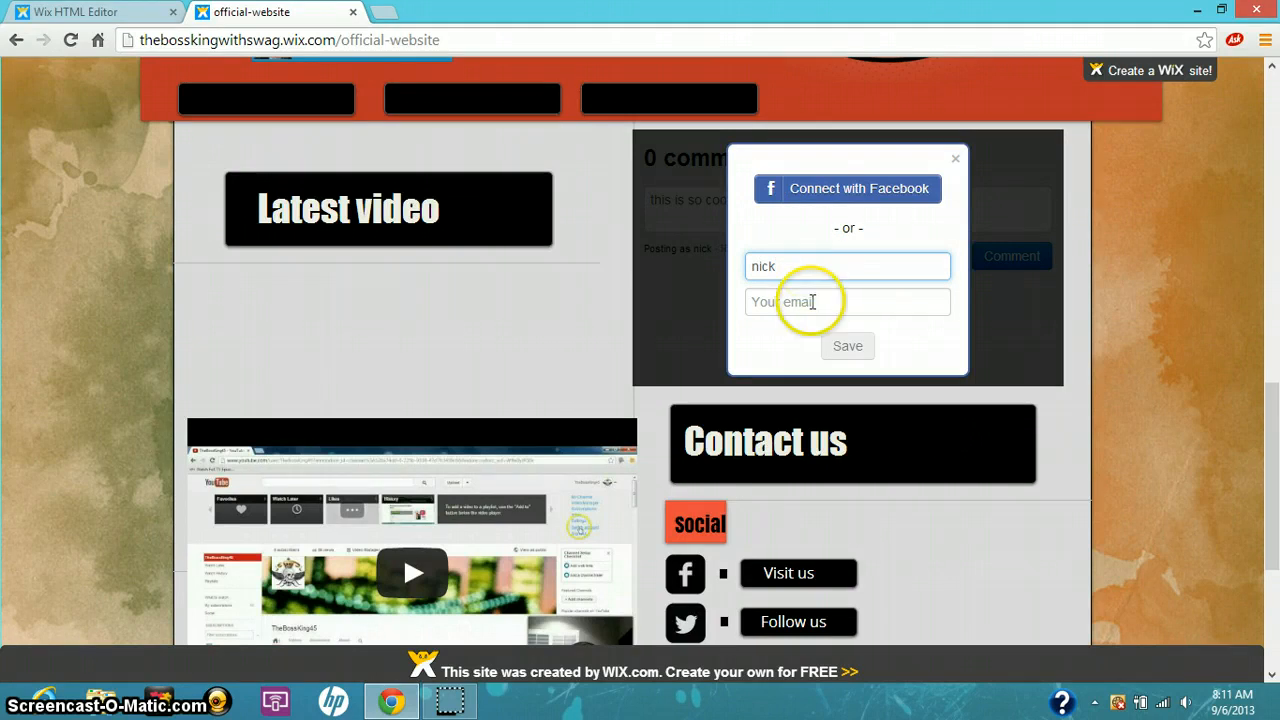
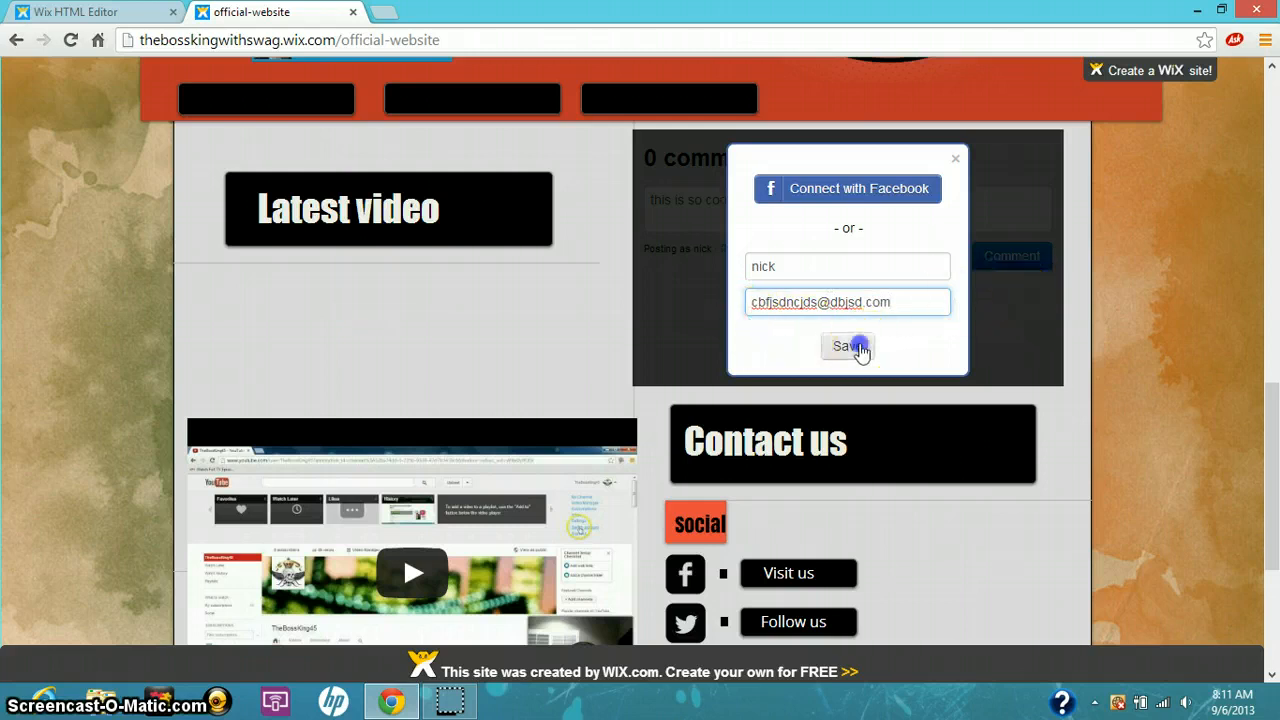
left_click(847, 345)
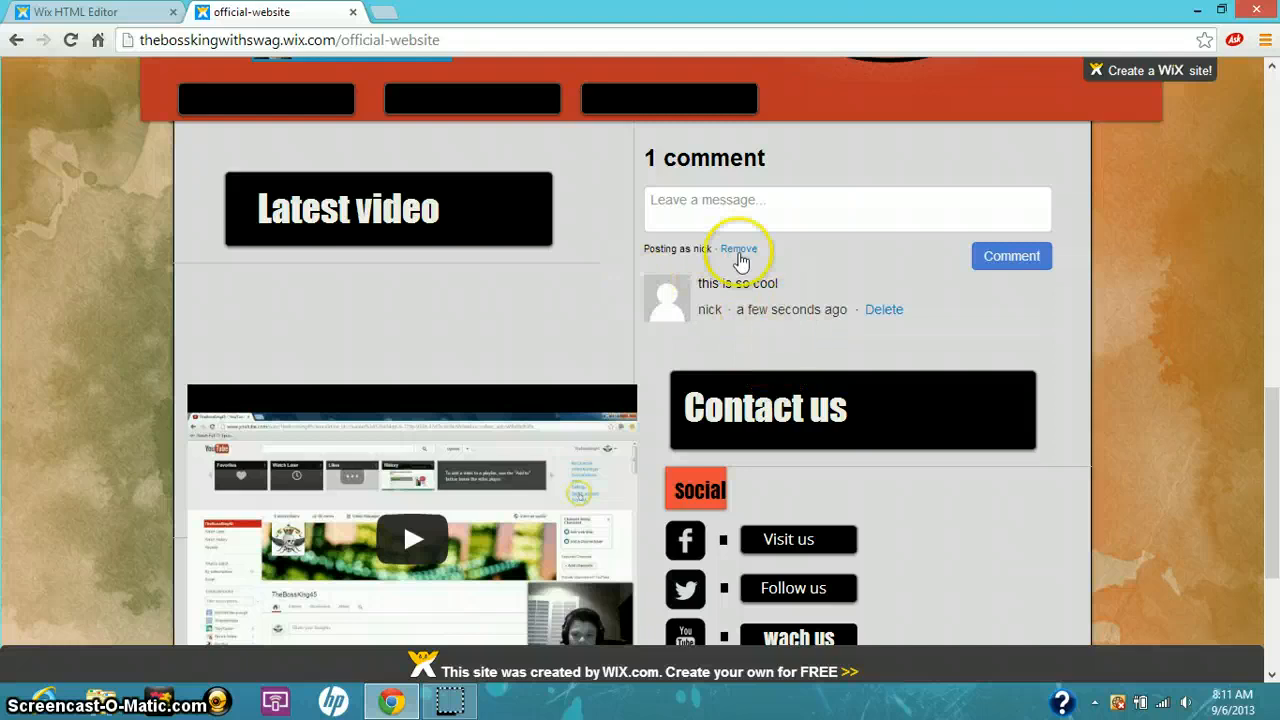
scroll("down", 3)
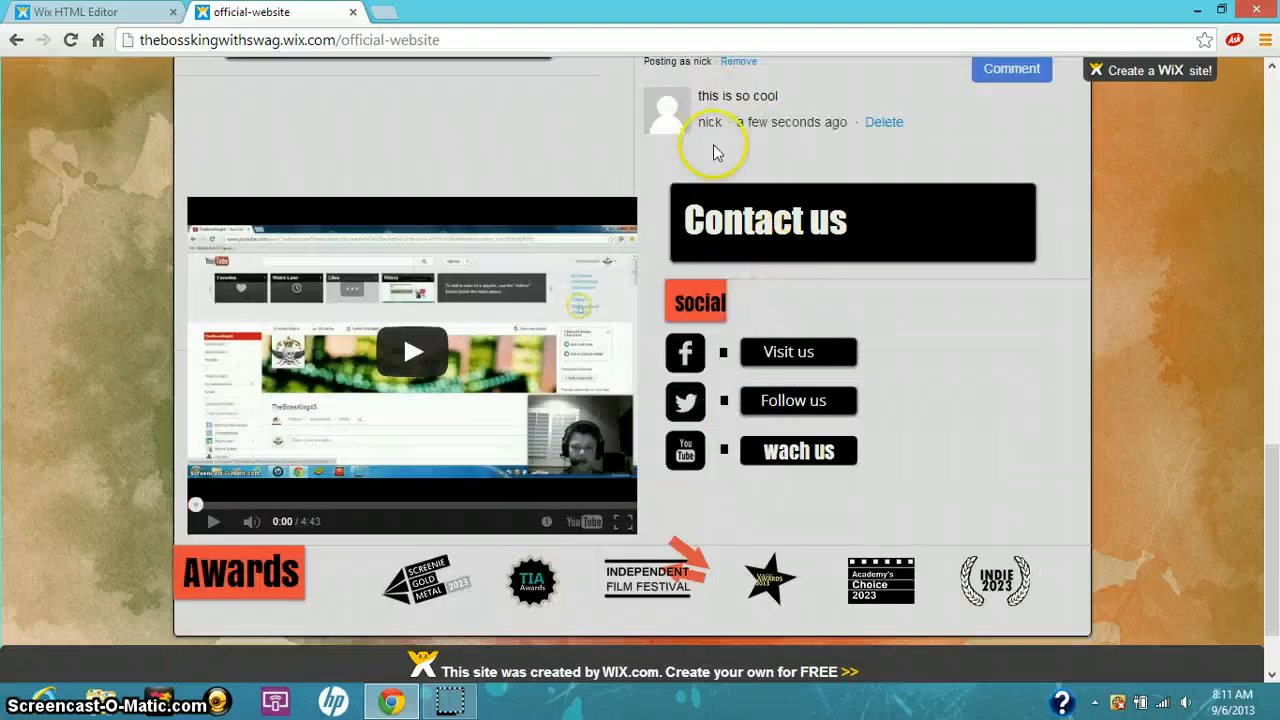
scroll("up", 3)
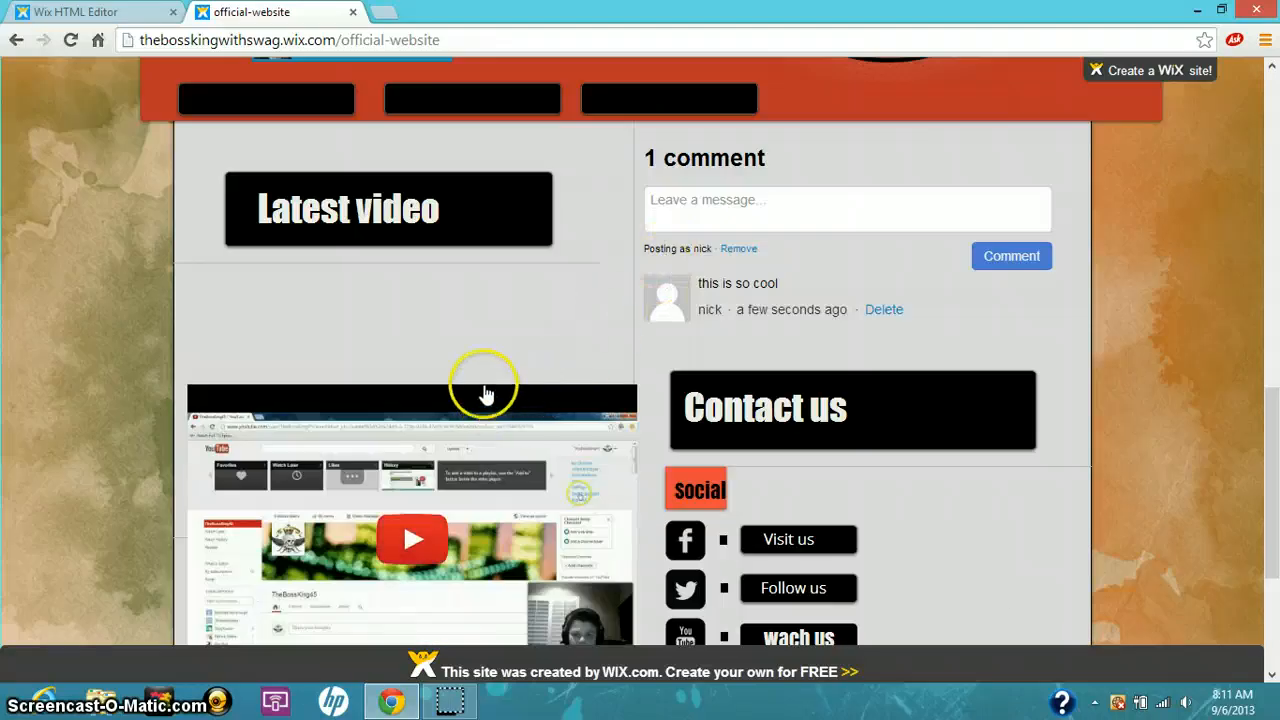
mouse_move(622, 386)
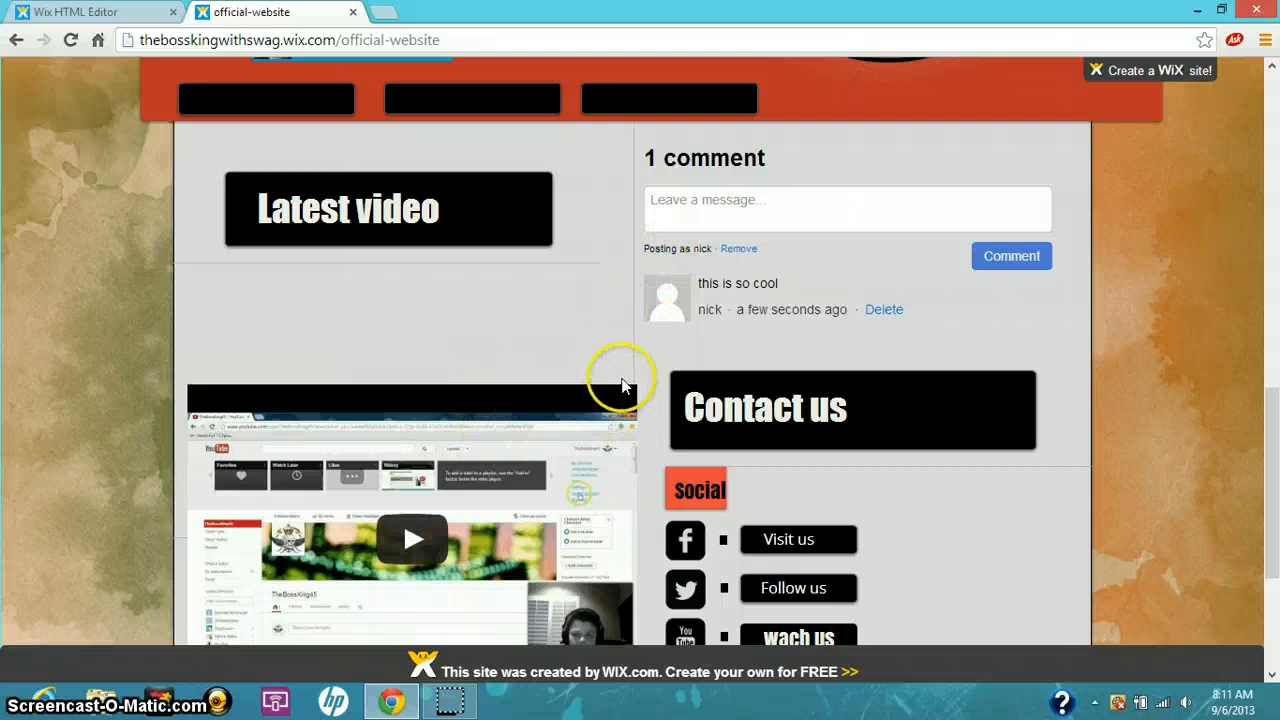
mouse_move(395, 245)
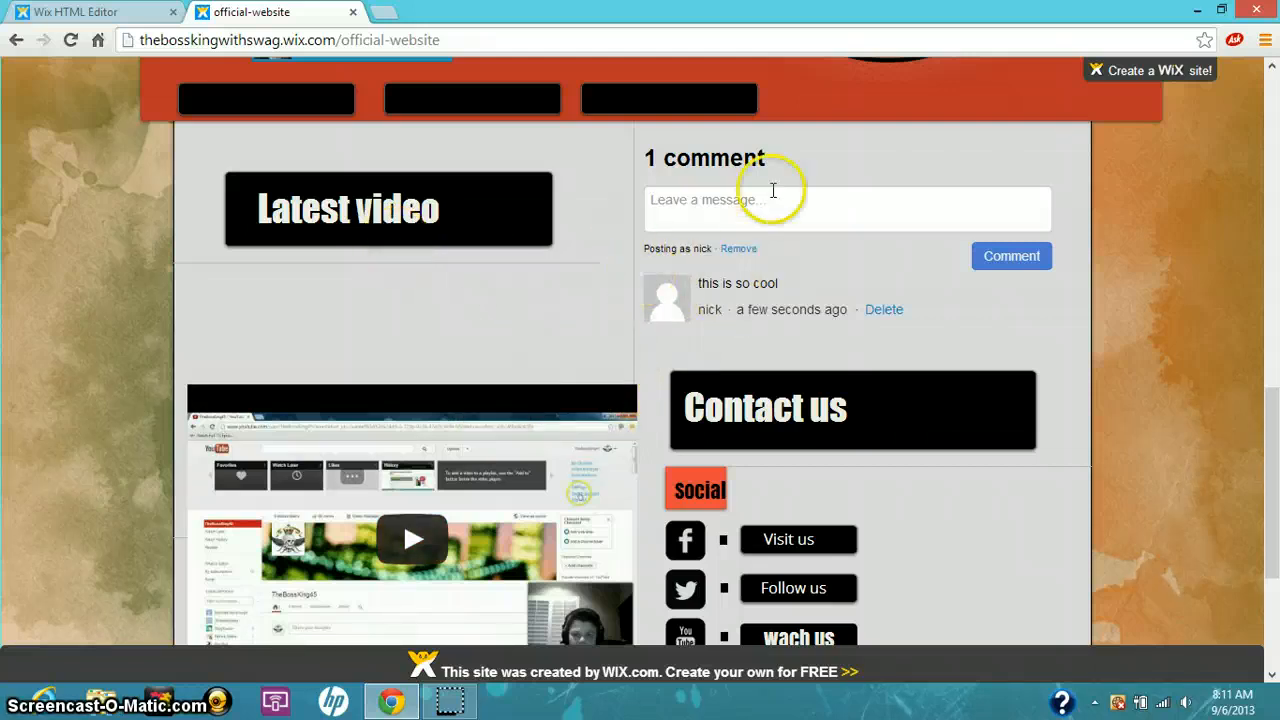
scroll("down", 3)
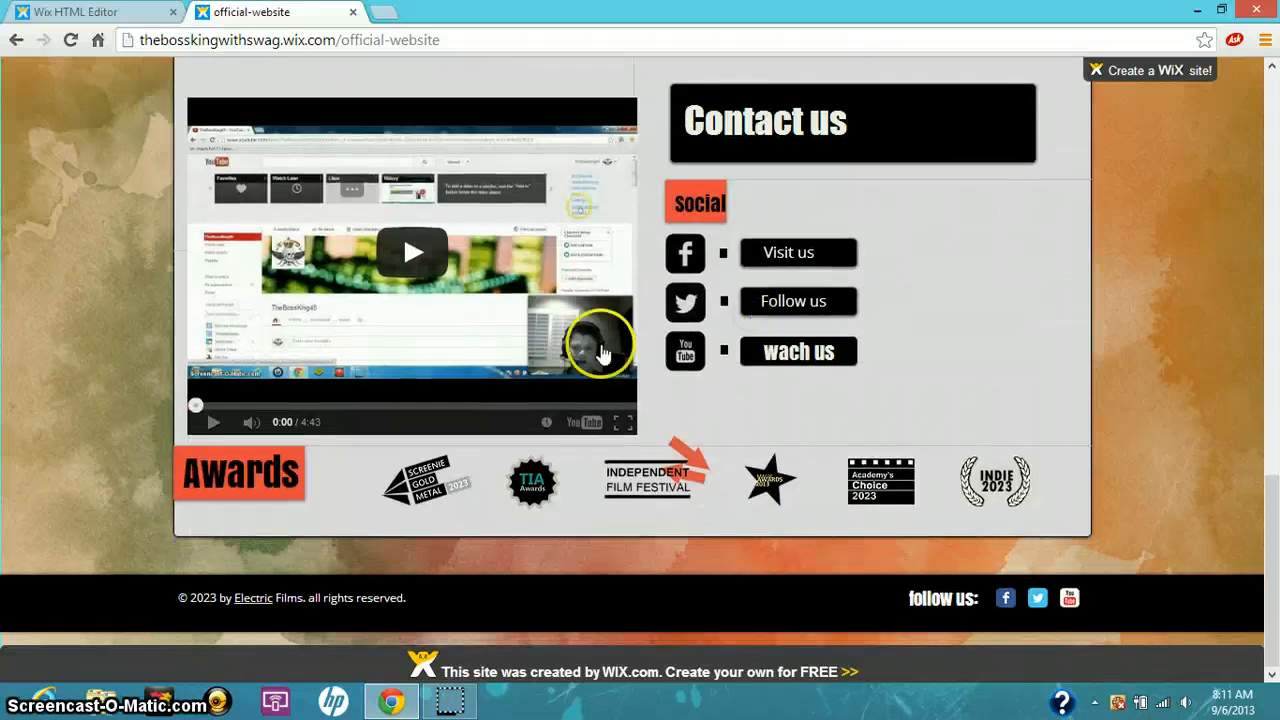
scroll("up", 3)
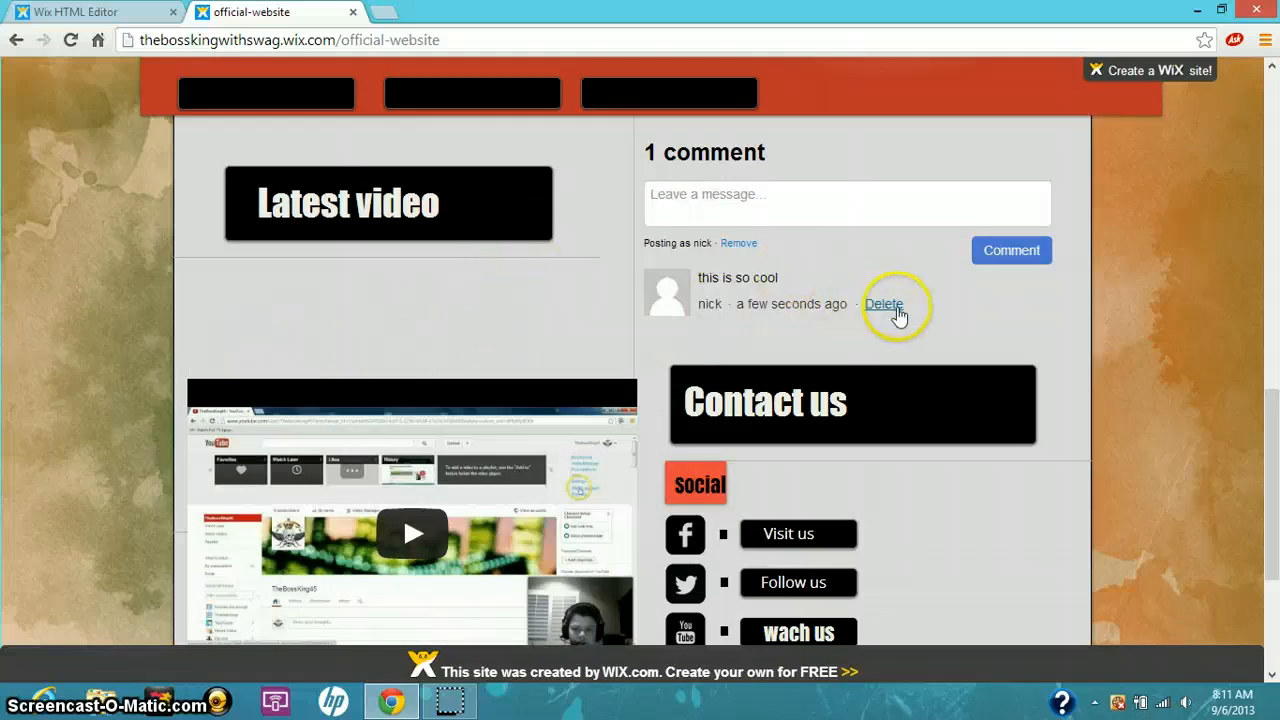
mouse_move(535, 372)
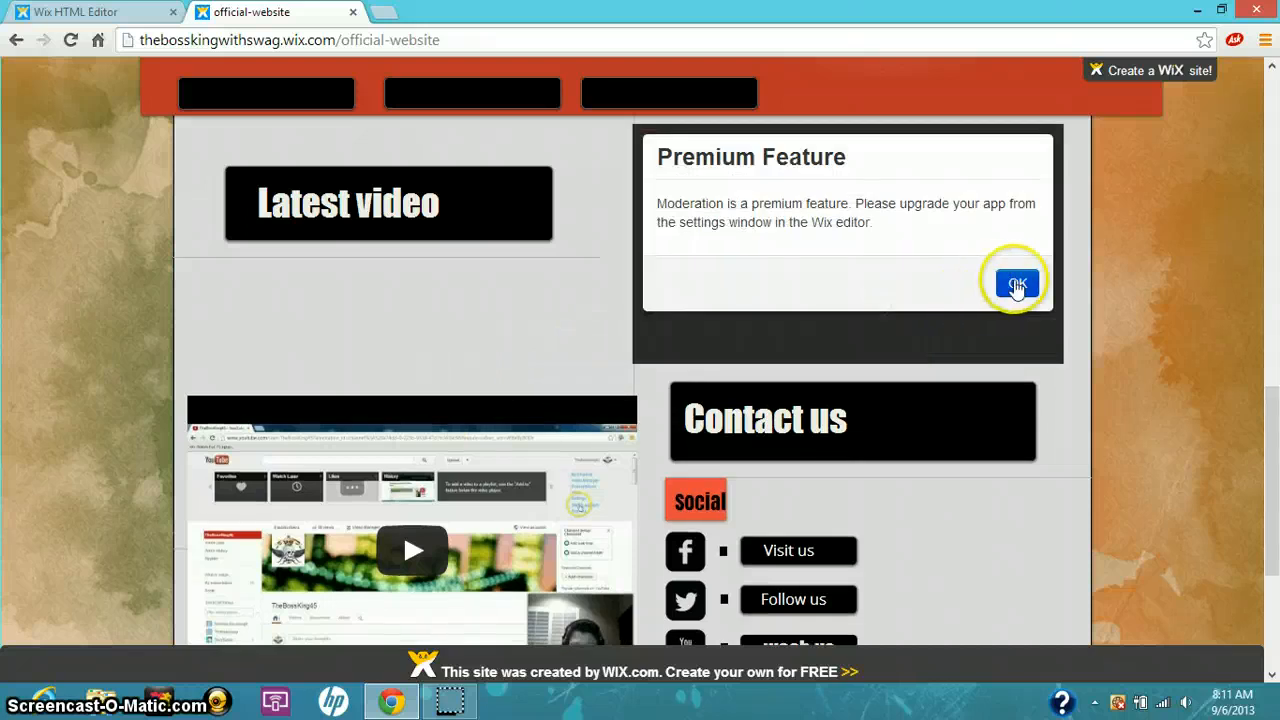
left_click(1015, 282)
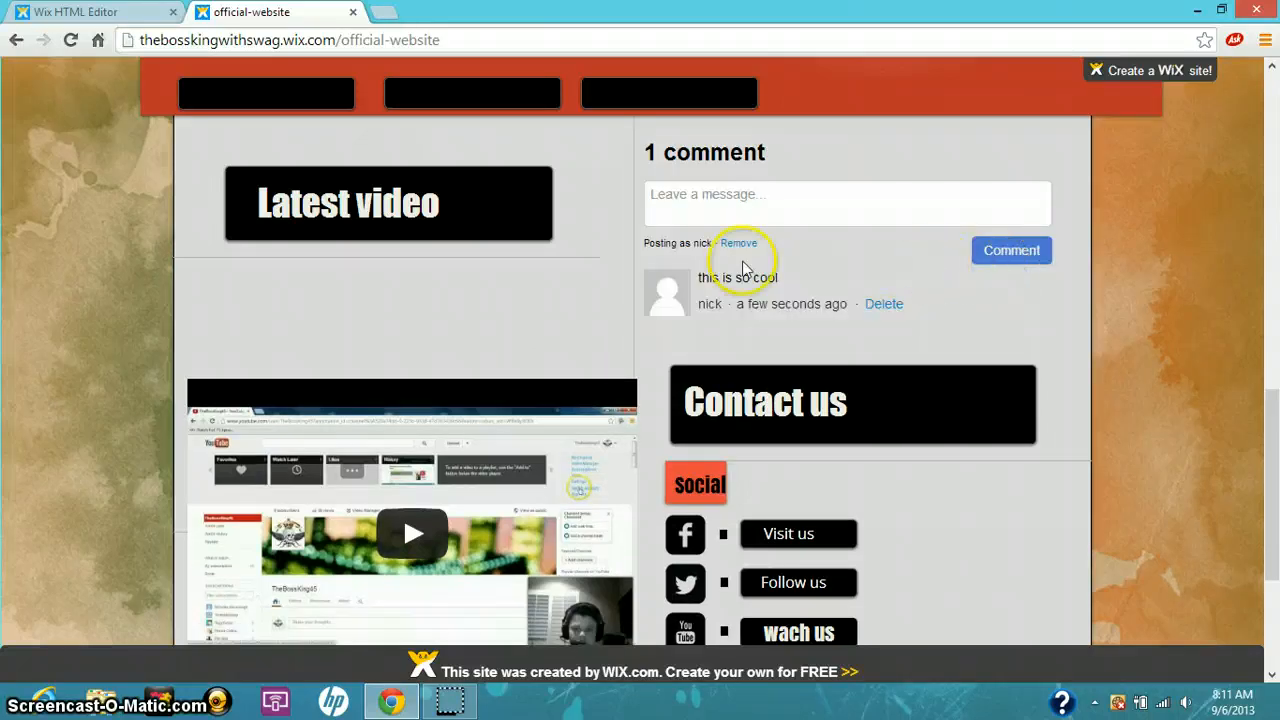
mouse_move(738, 248)
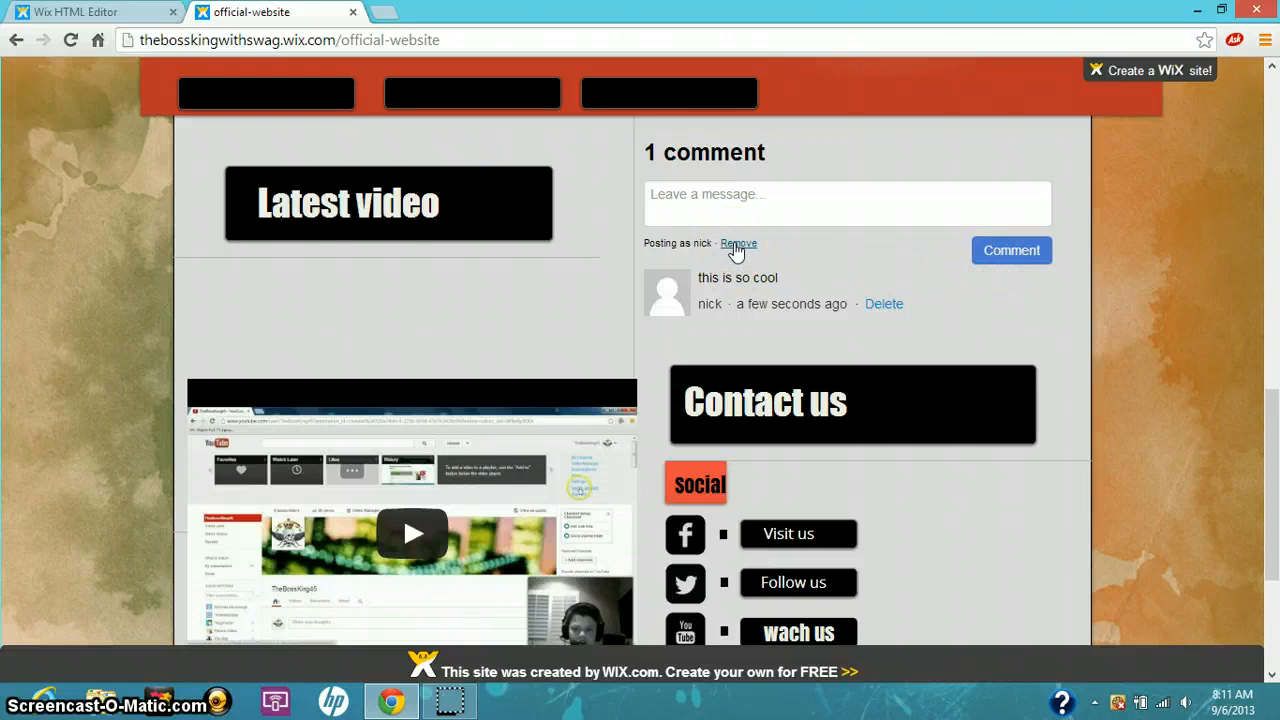
left_click(738, 243)
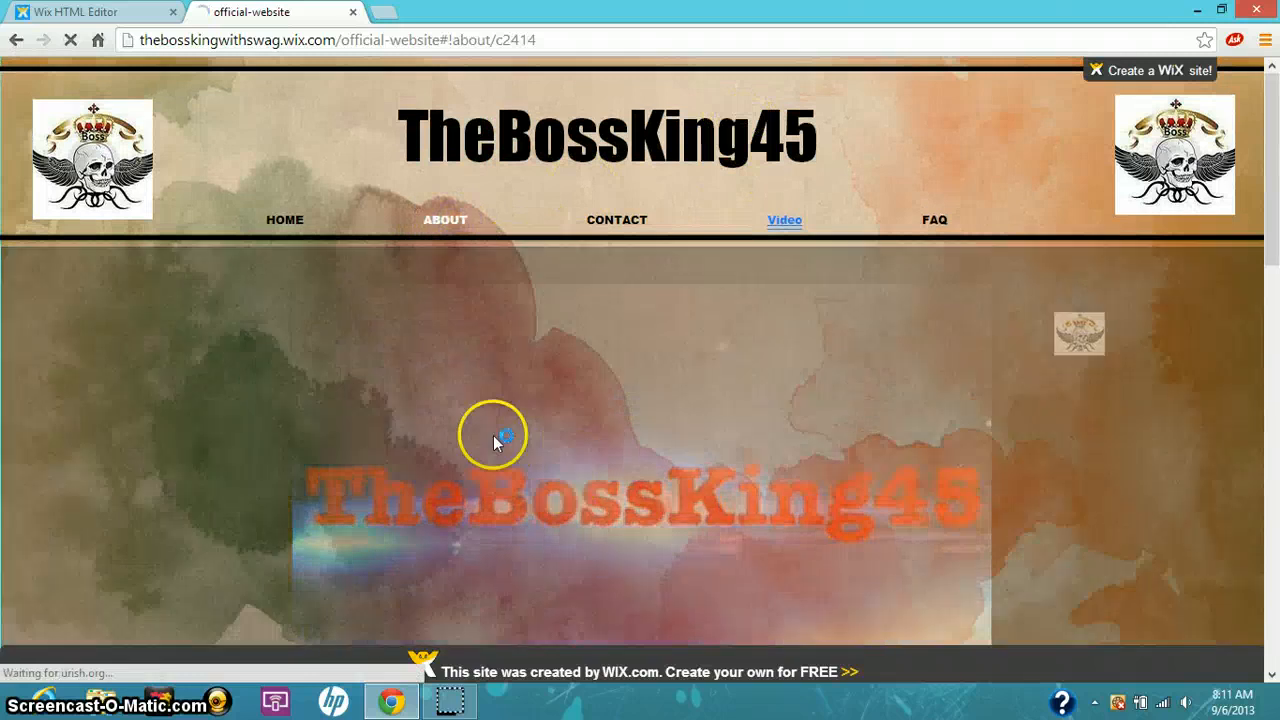
Go to the Contact page from the About page's site navigation.
scroll("down", 3)
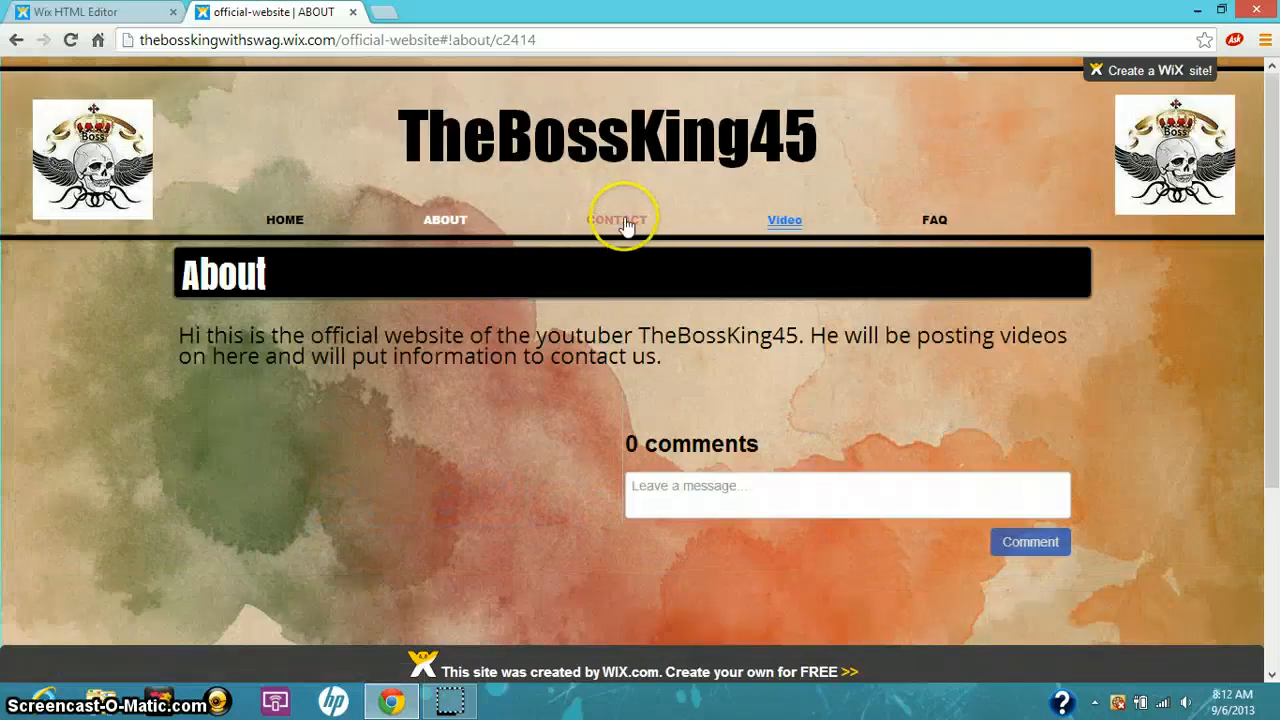
left_click(617, 219)
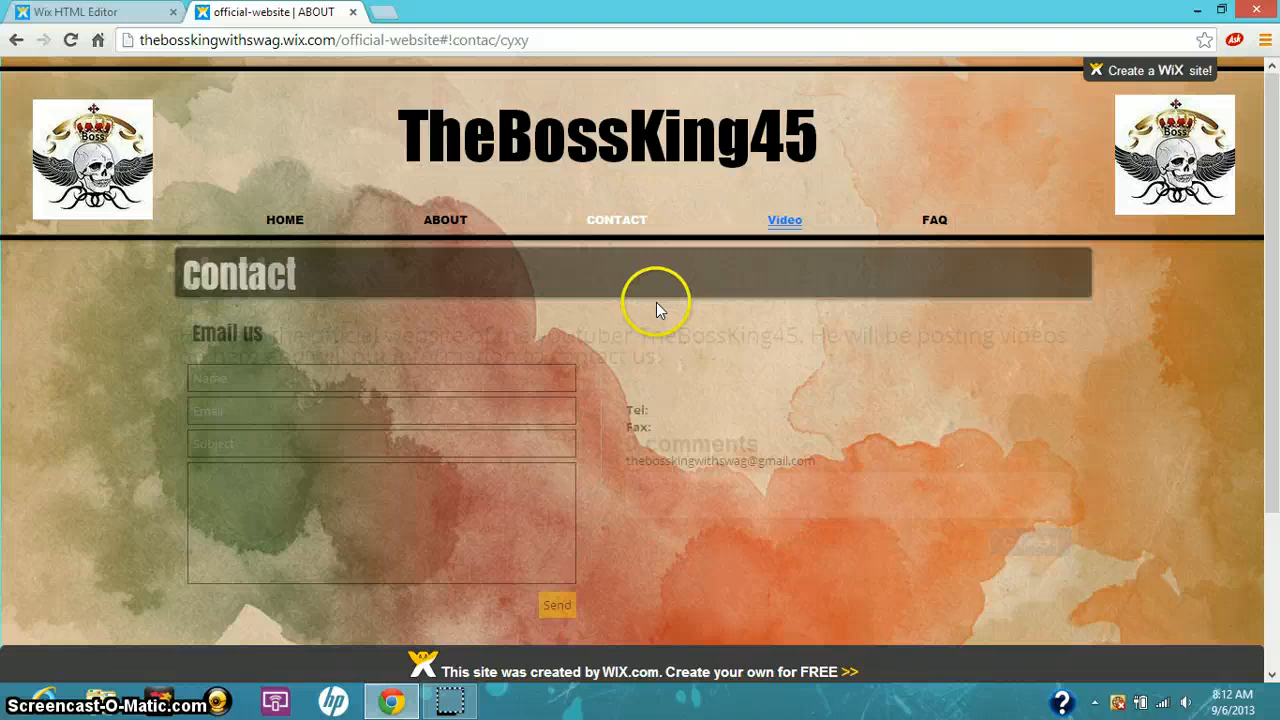
Fill in the Email us form with the name nick and an email address.
scroll("down", 3)
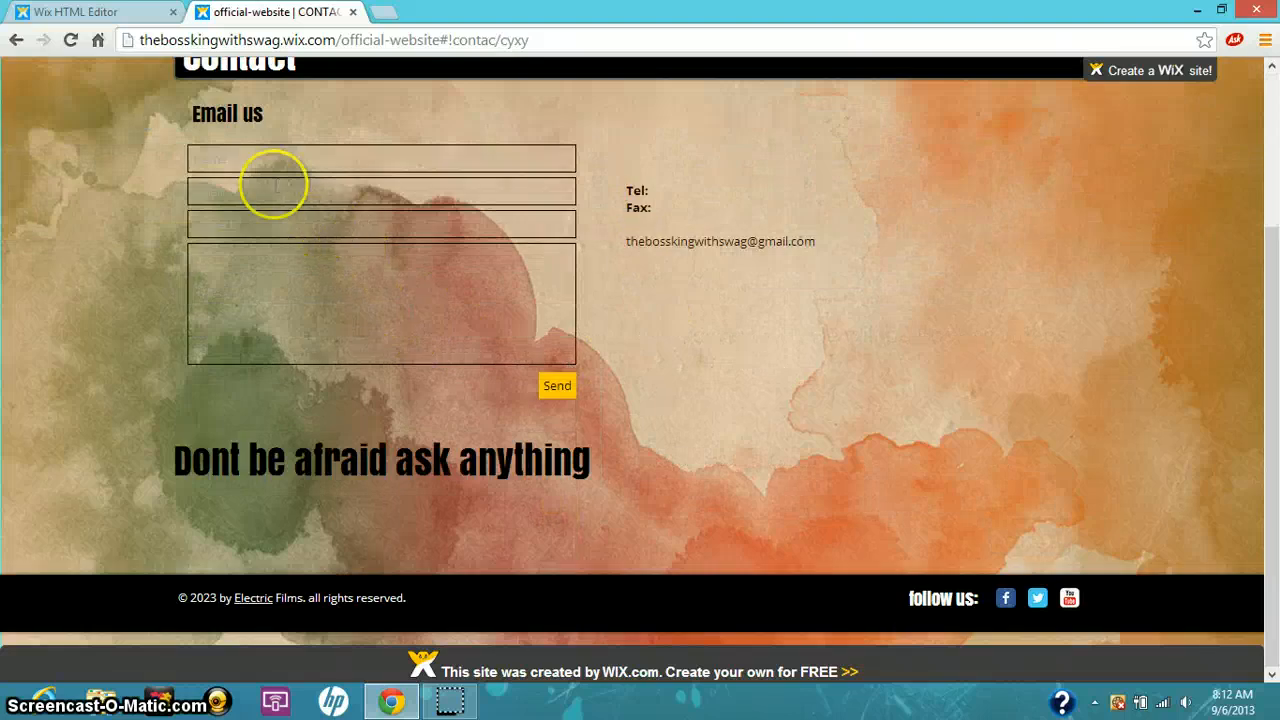
scroll("up", 3)
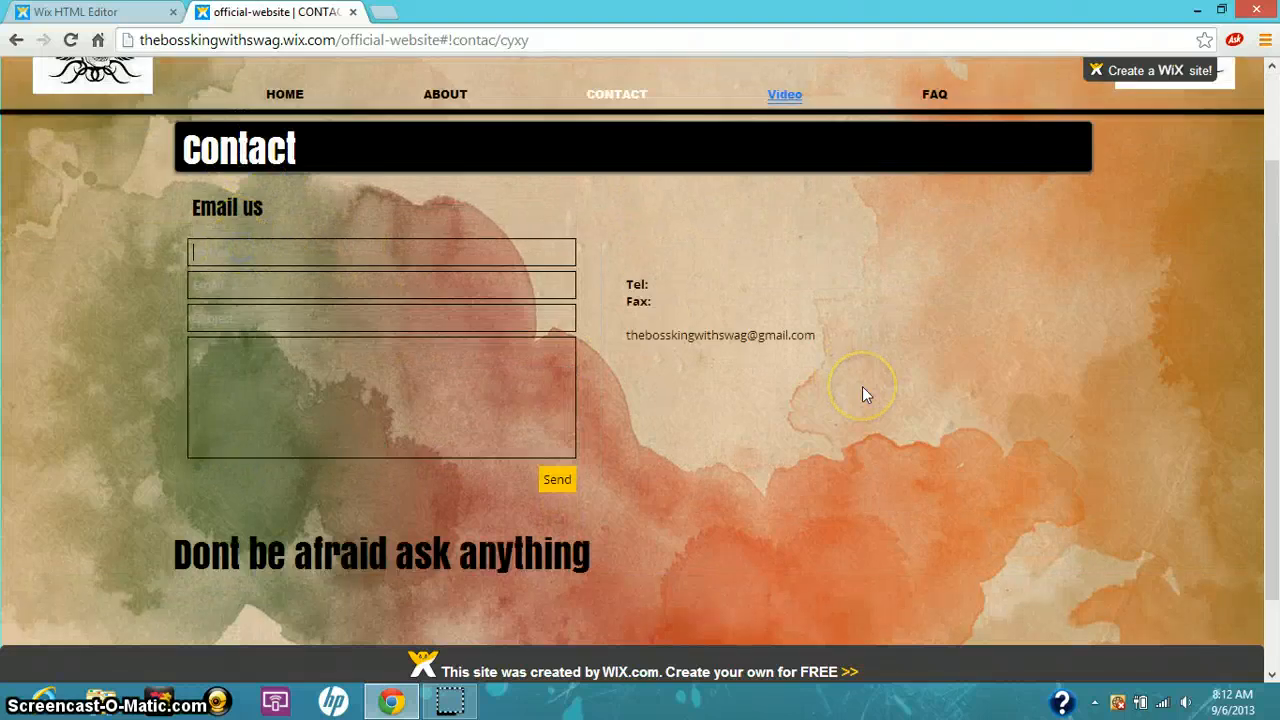
type("nick")
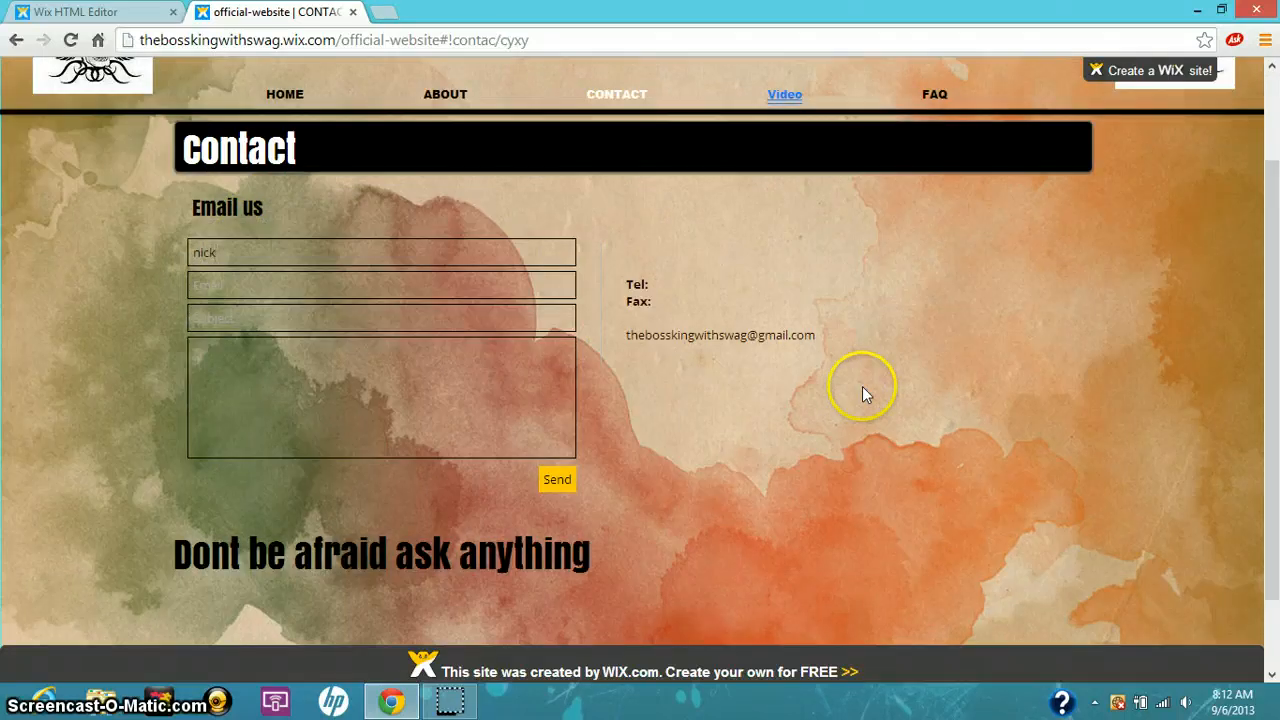
mouse_move(635, 190)
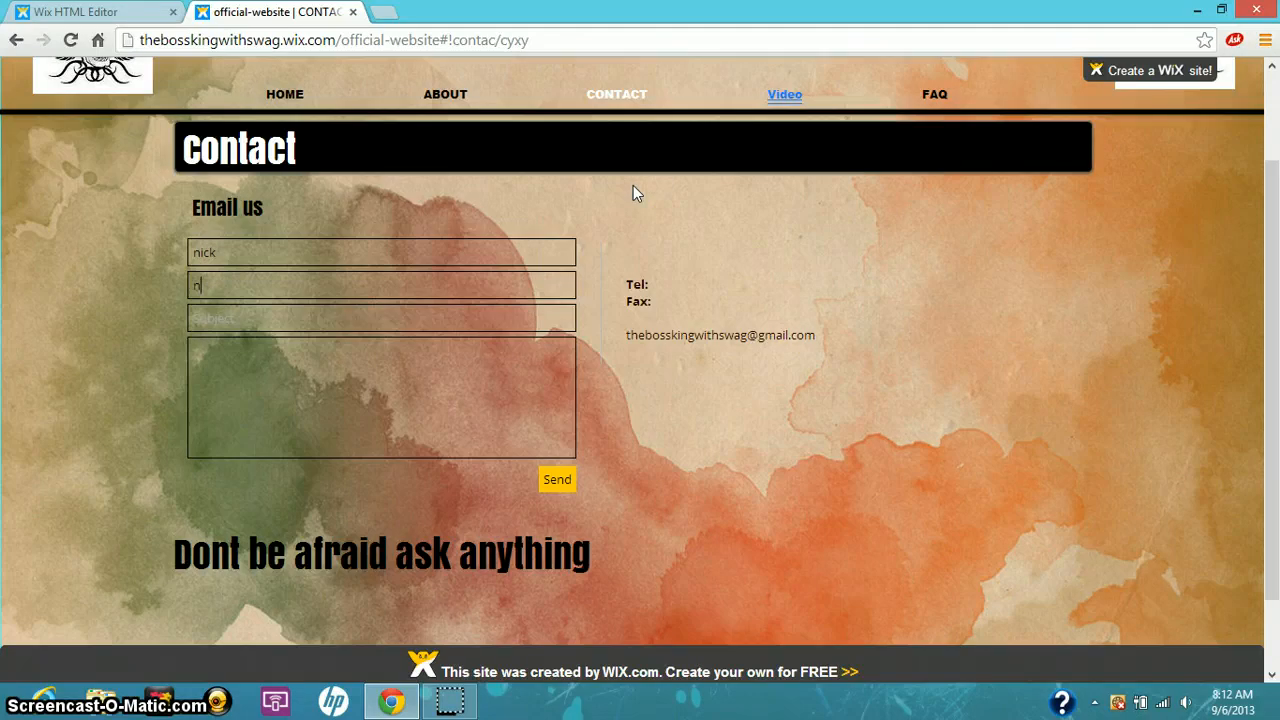
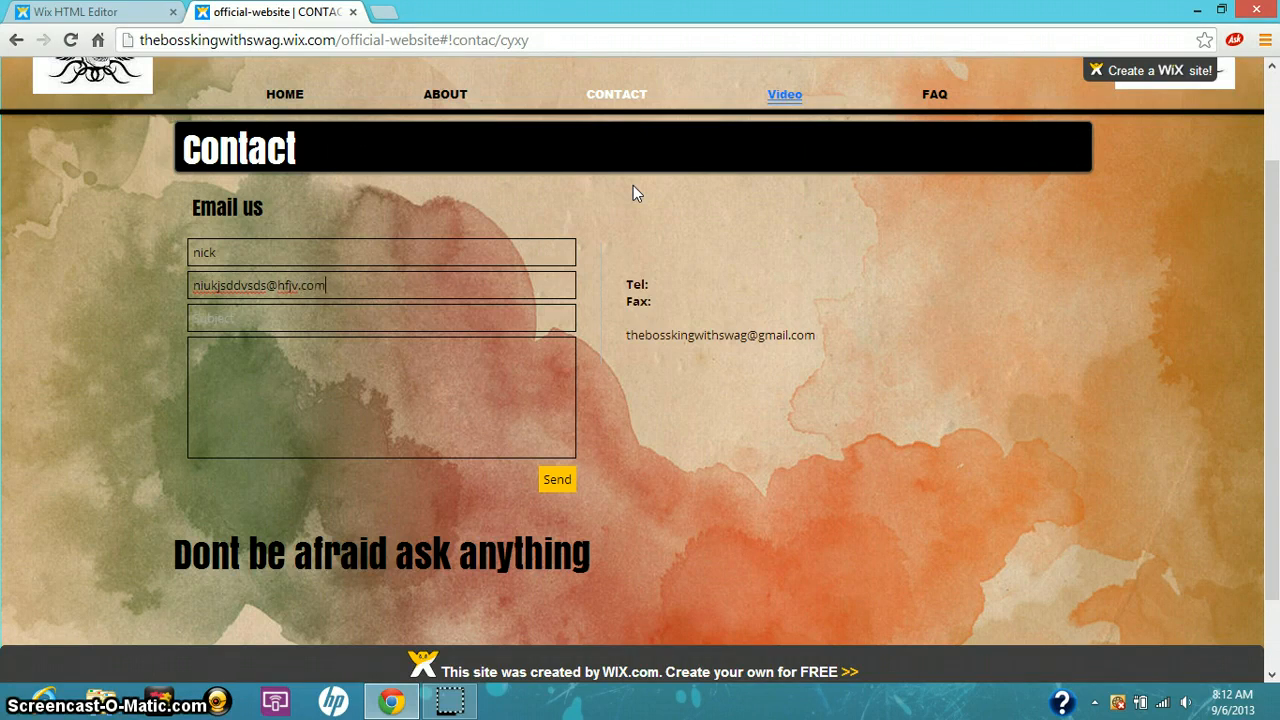
mouse_move(307, 342)
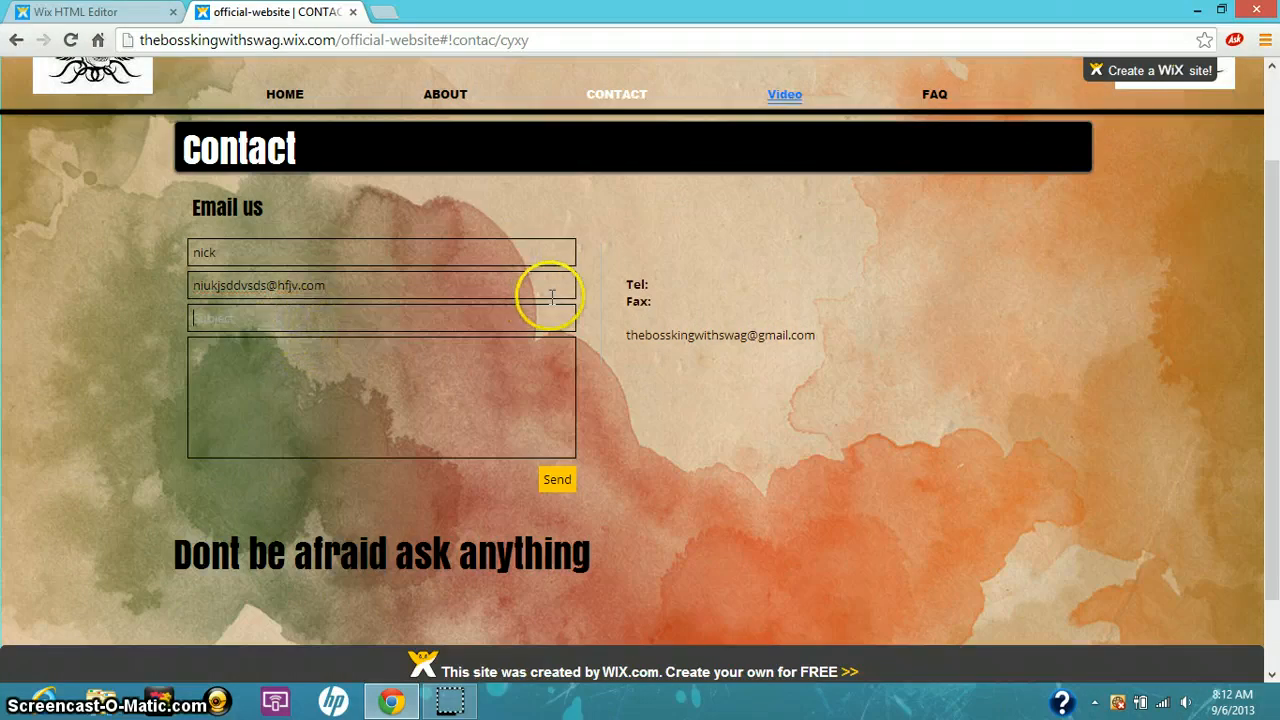
Enter subject coolwebsite and a test message, then send the form.
type("coolw")
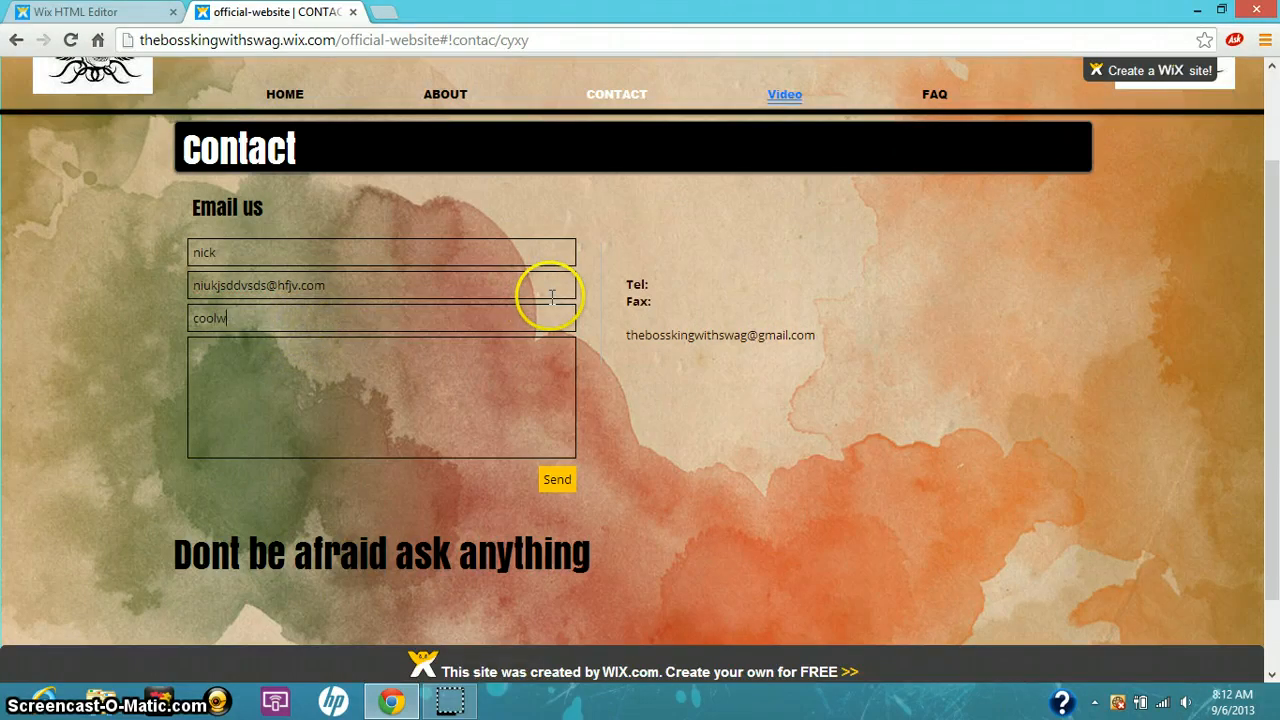
type("ebsite")
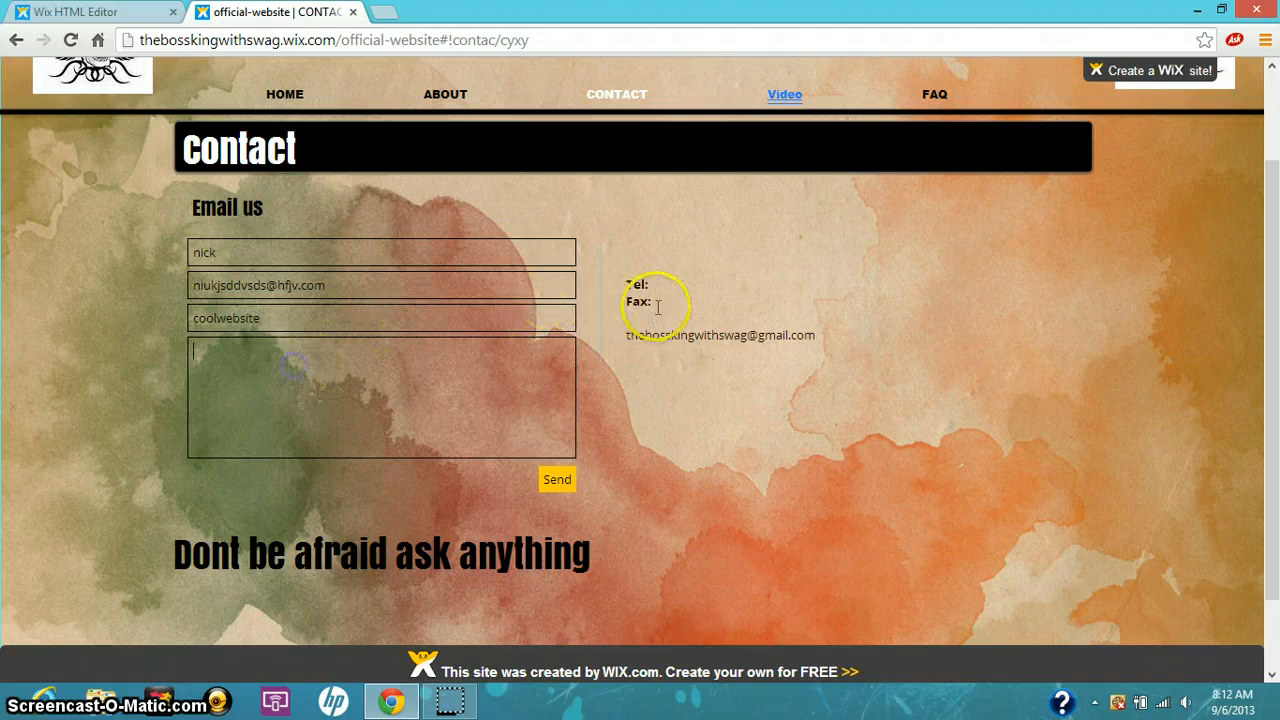
type("fnjfnfvjlnsjsndadfkl")
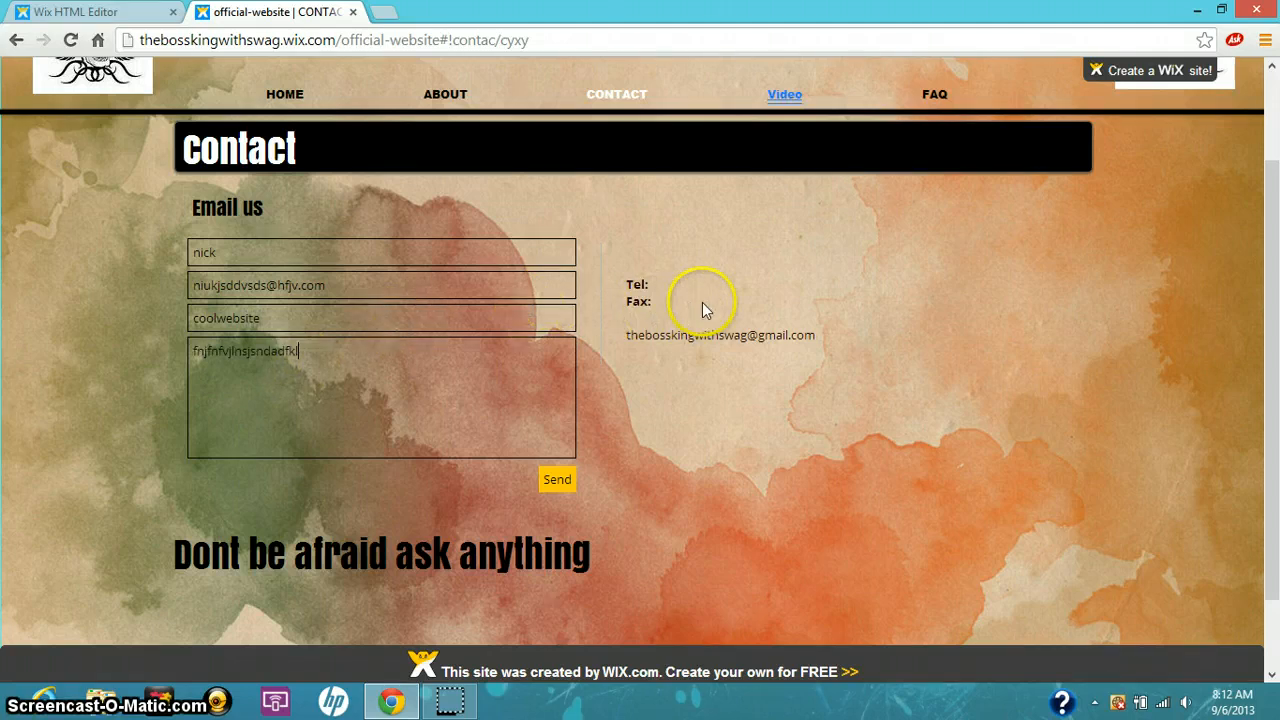
mouse_move(557, 479)
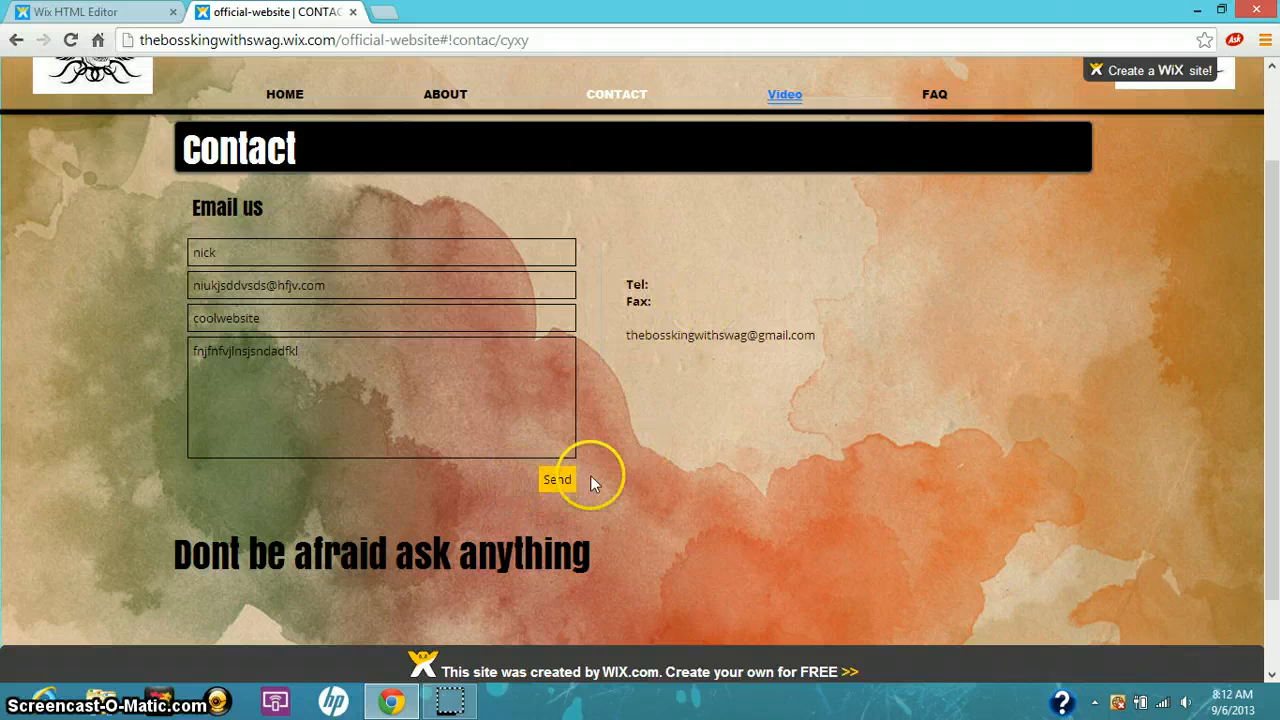
left_click(557, 479)
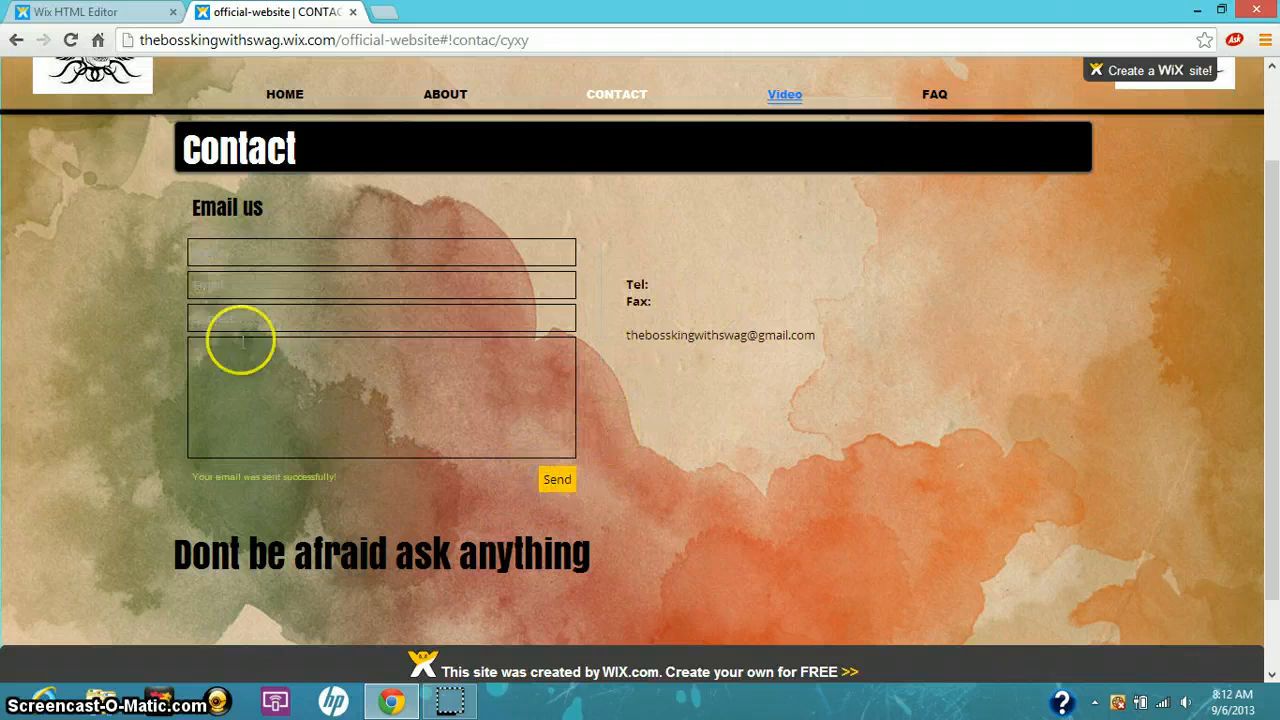
mouse_move(625, 340)
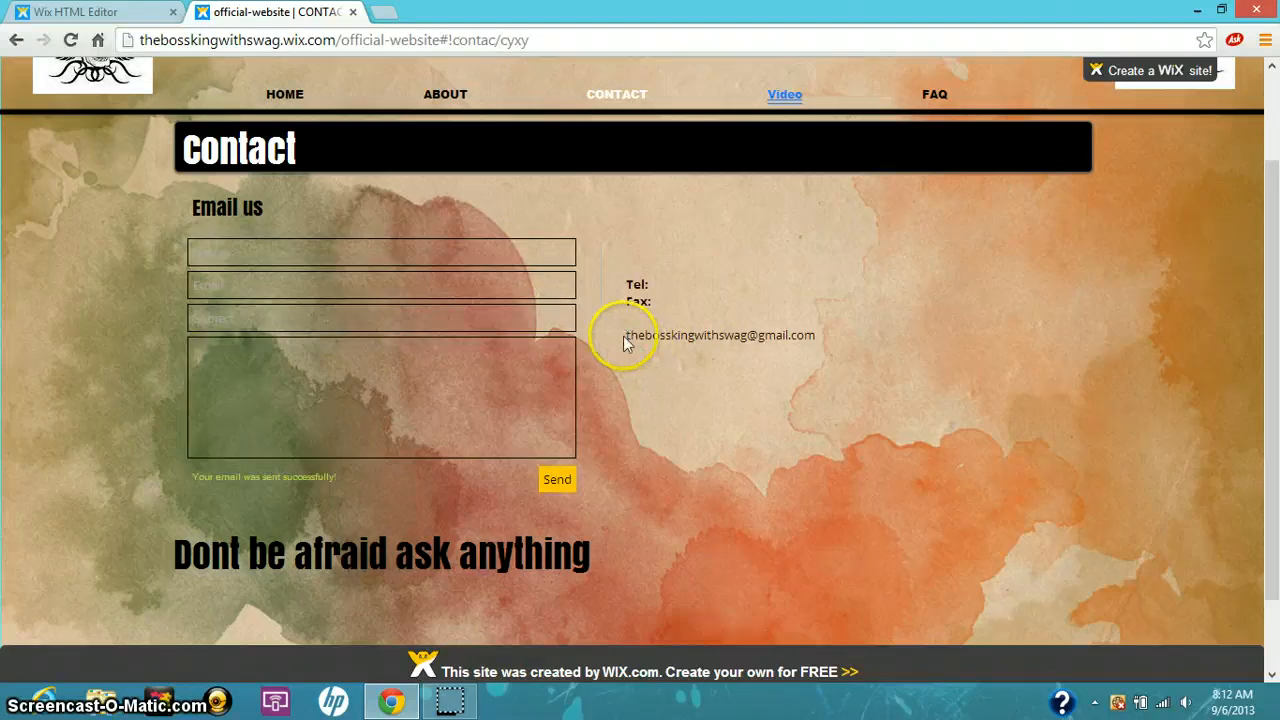
mouse_move(220, 303)
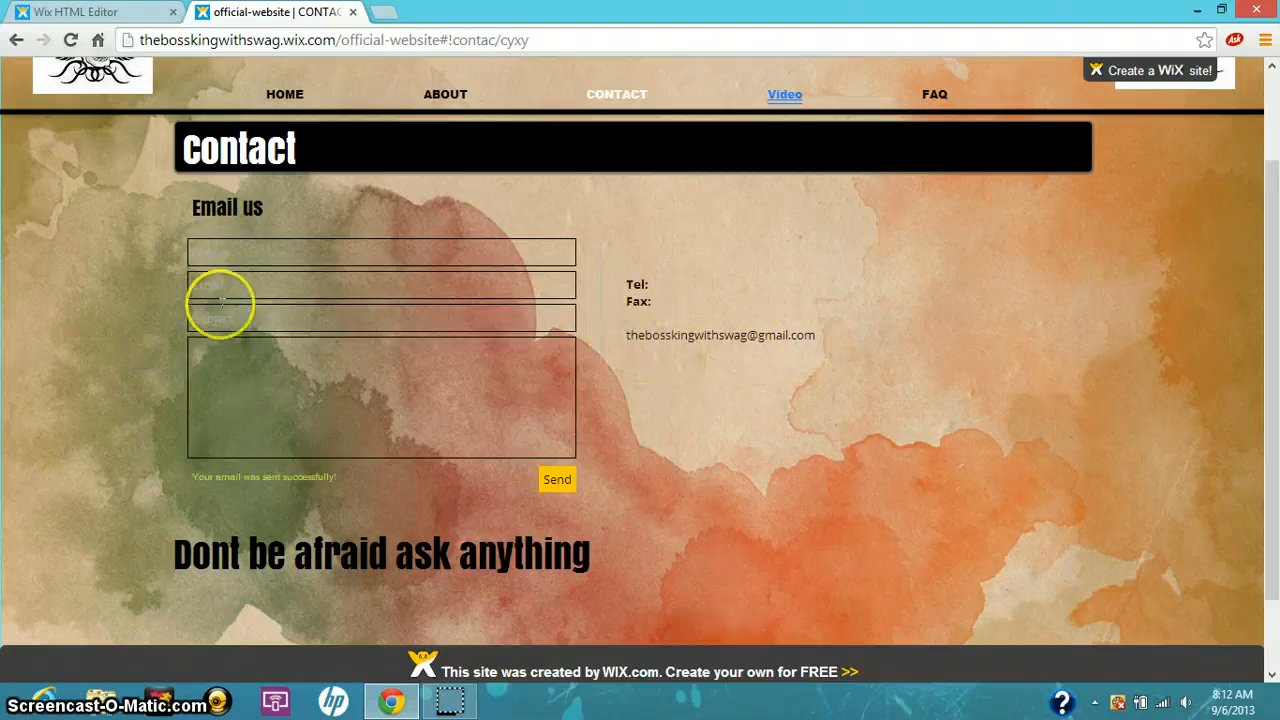
mouse_move(181, 538)
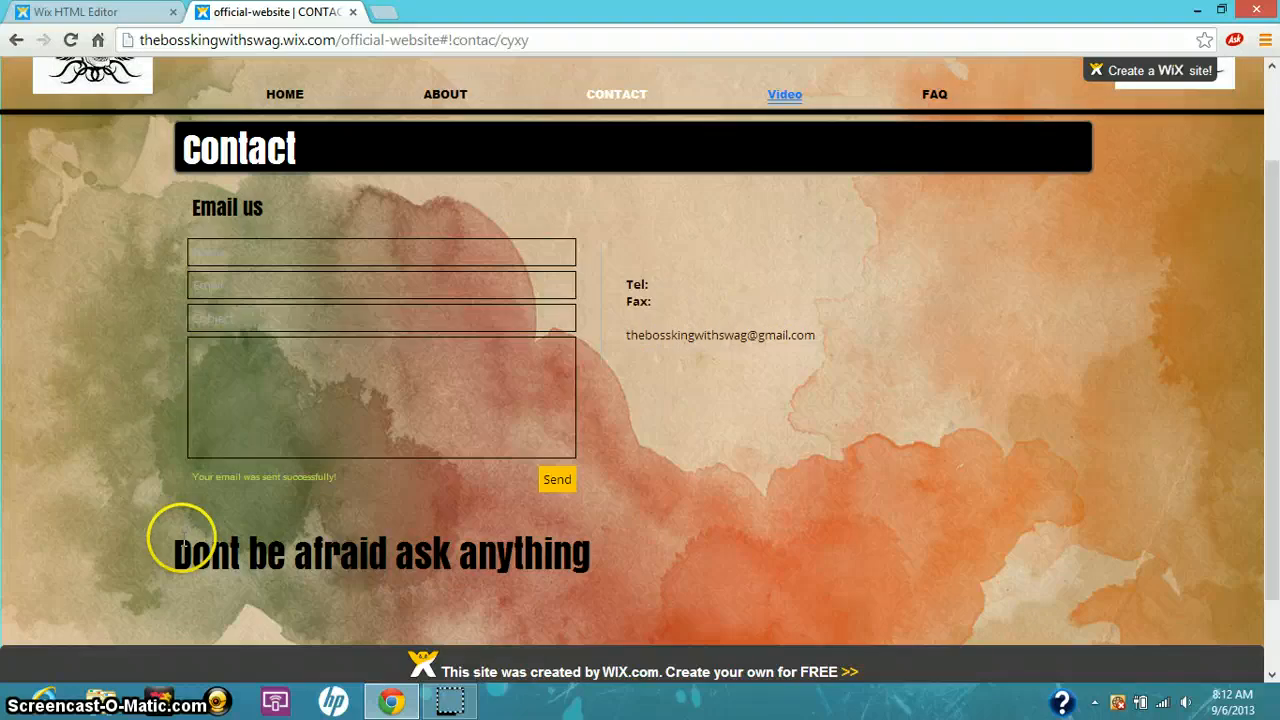
mouse_move(785, 95)
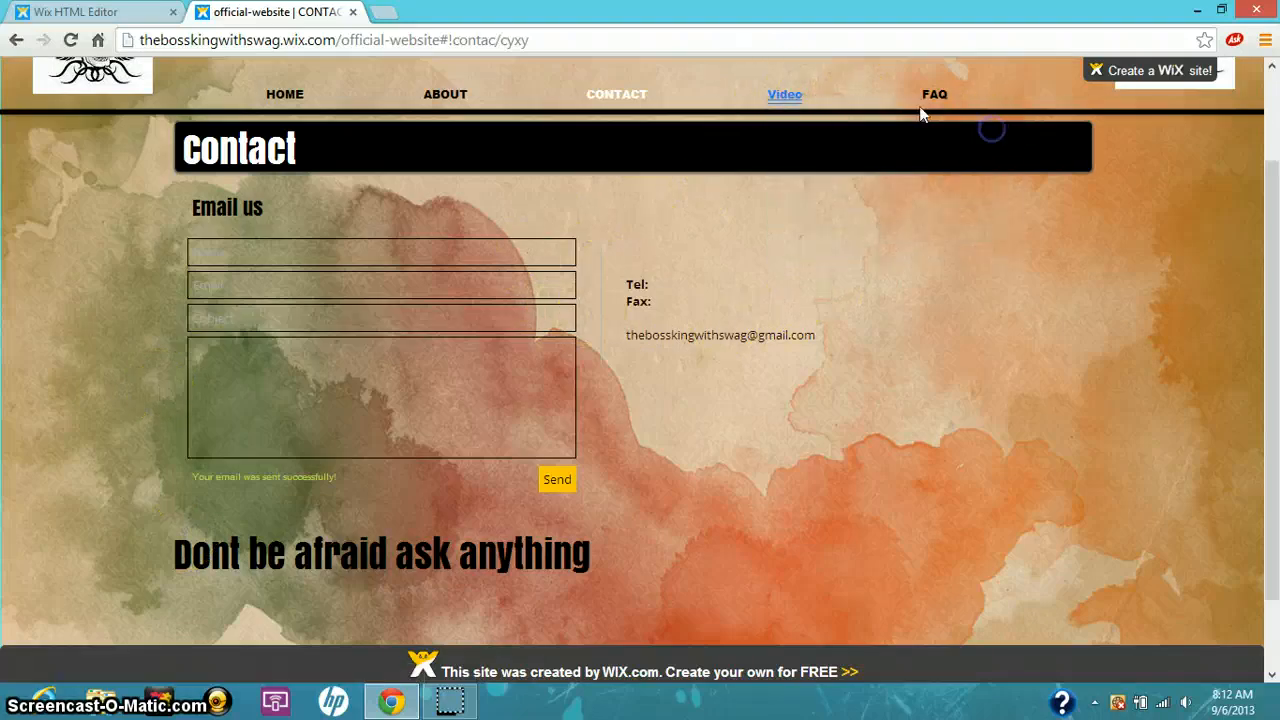
Open the Video page from the navigation bar.
left_click(784, 94)
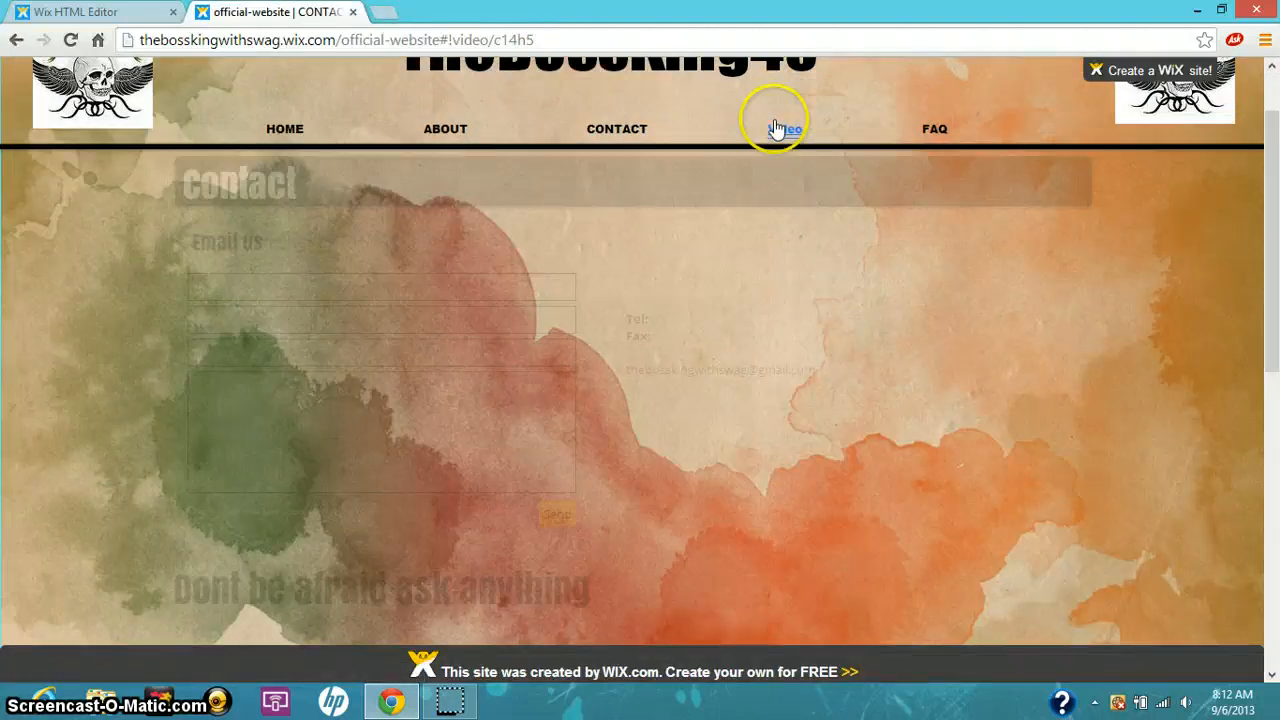
left_click(785, 128)
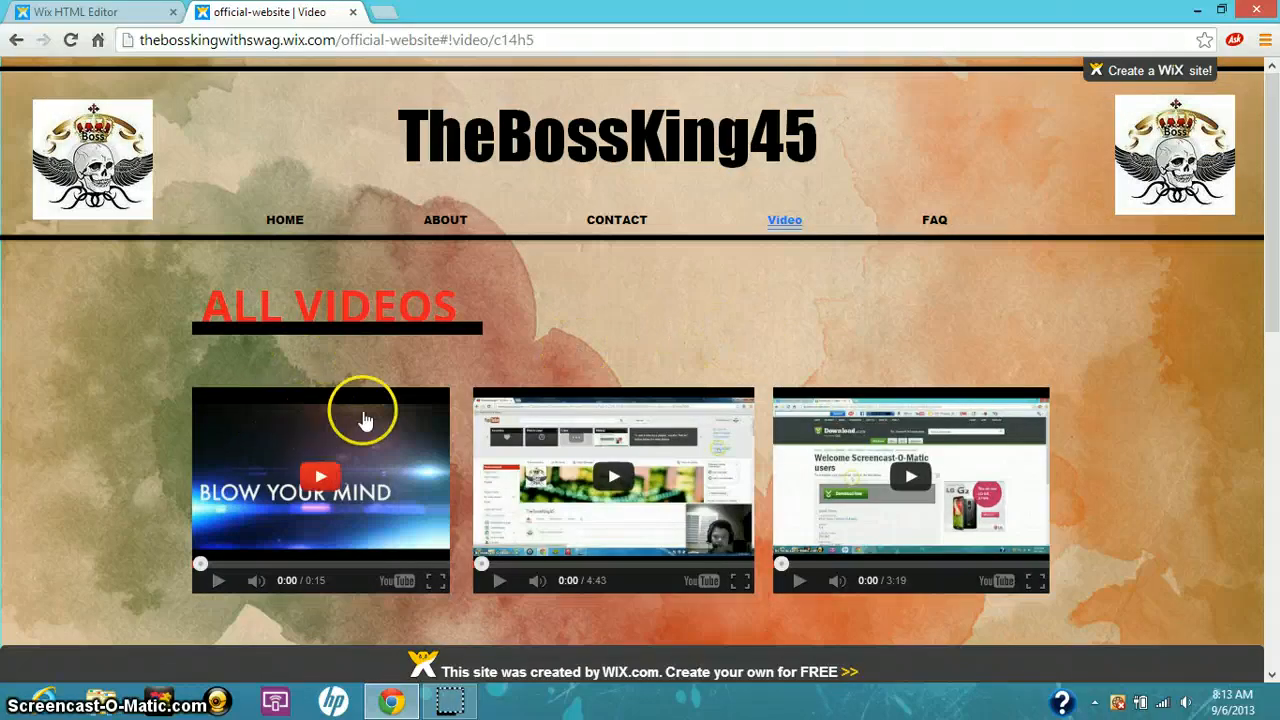
scroll("down", 3)
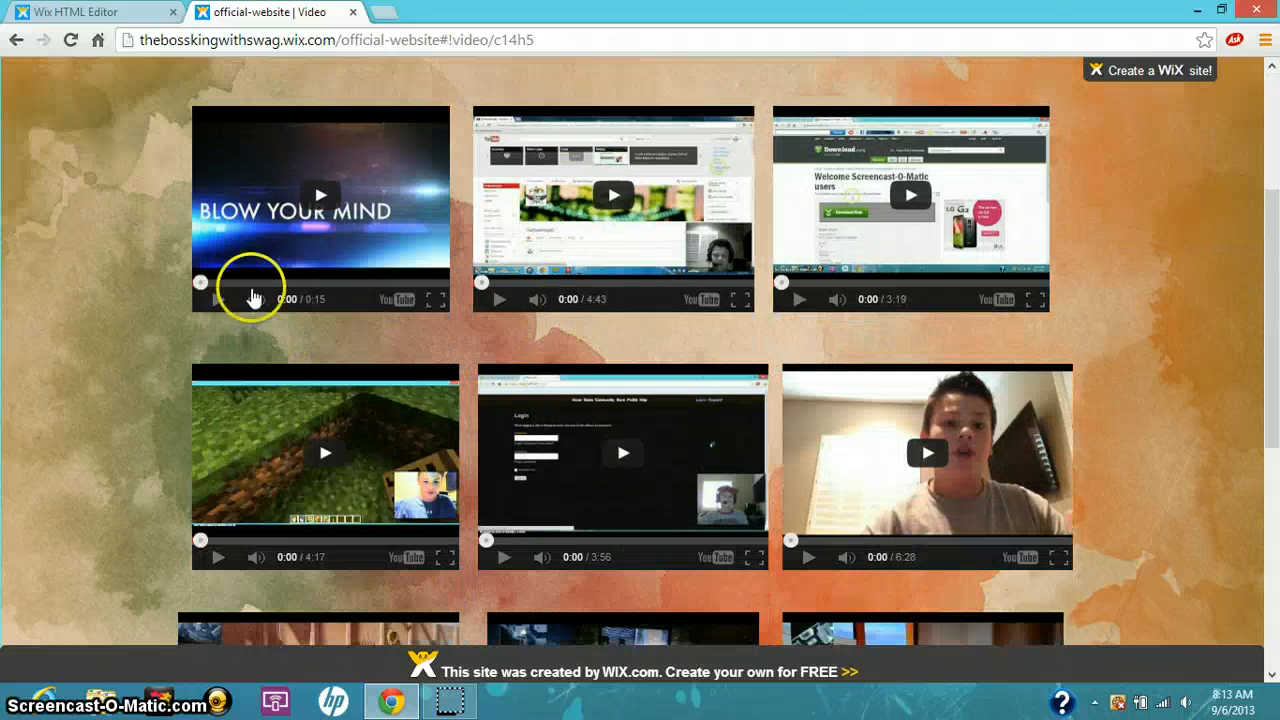
scroll("down", 3)
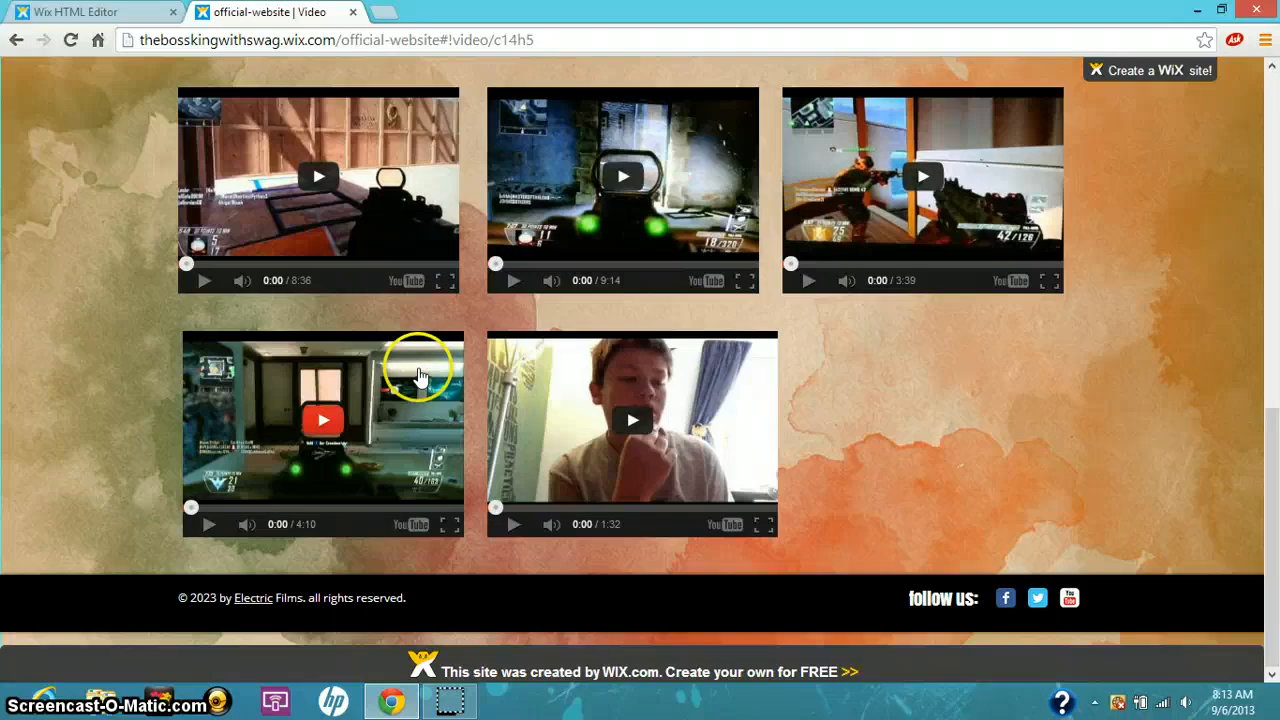
scroll("up", 3)
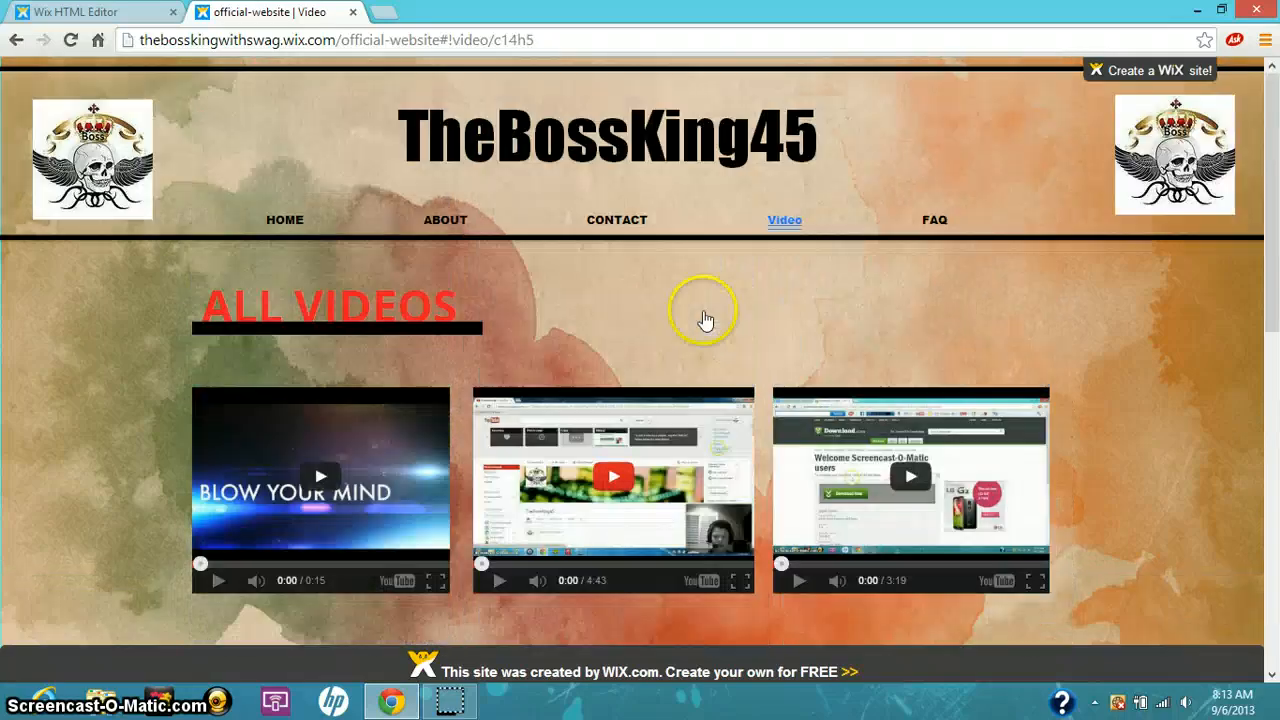
mouse_move(930, 220)
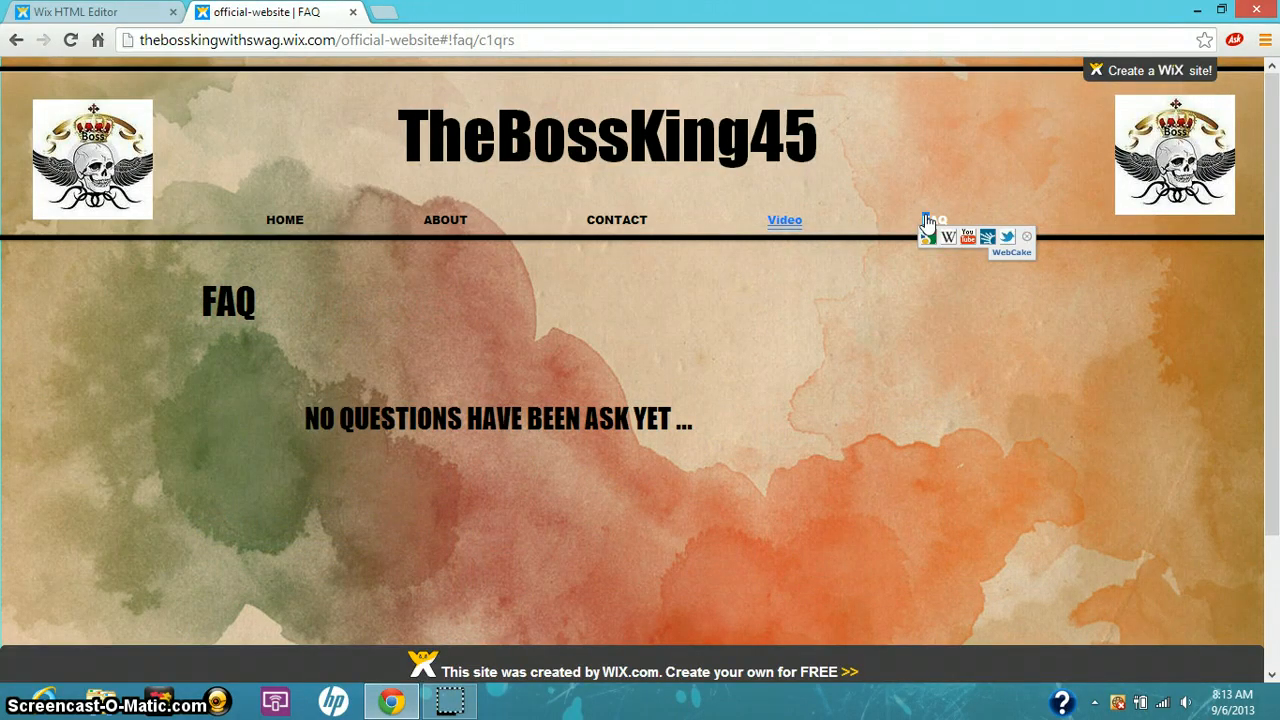
mouse_move(638, 182)
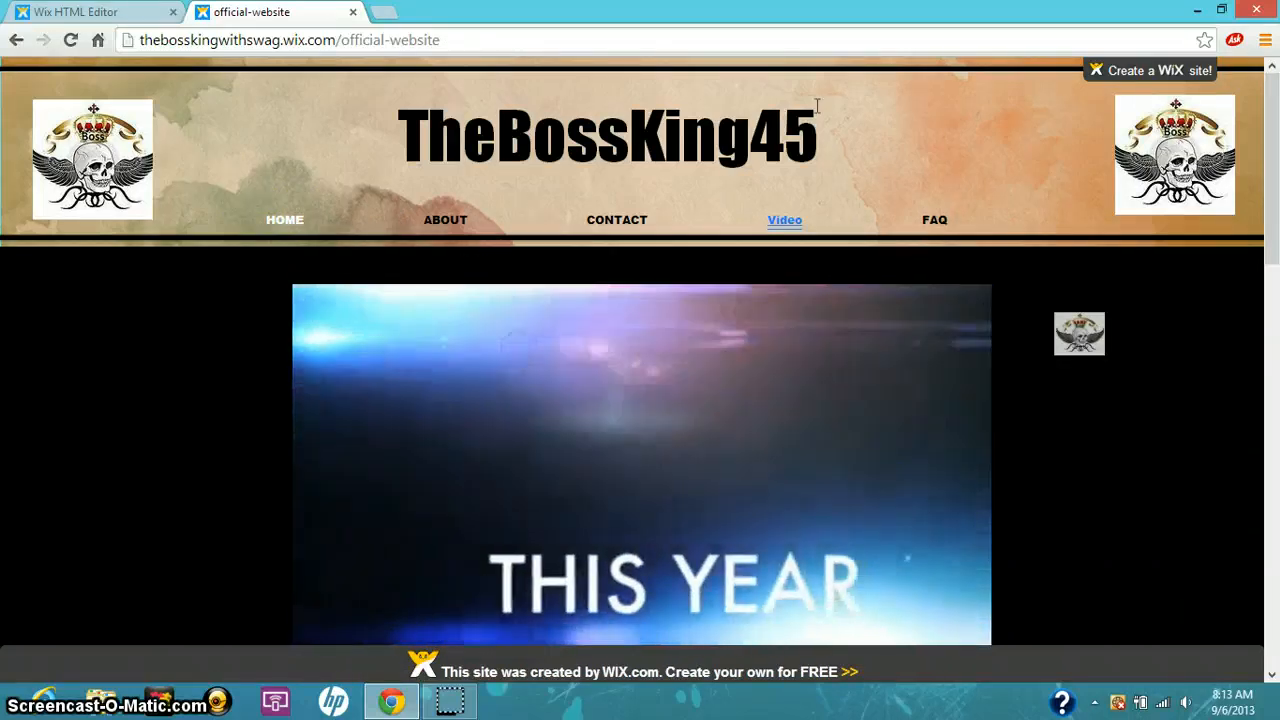
Scroll down the home page to the posted "this is so cool" comment beside Latest video.
scroll("down", 3)
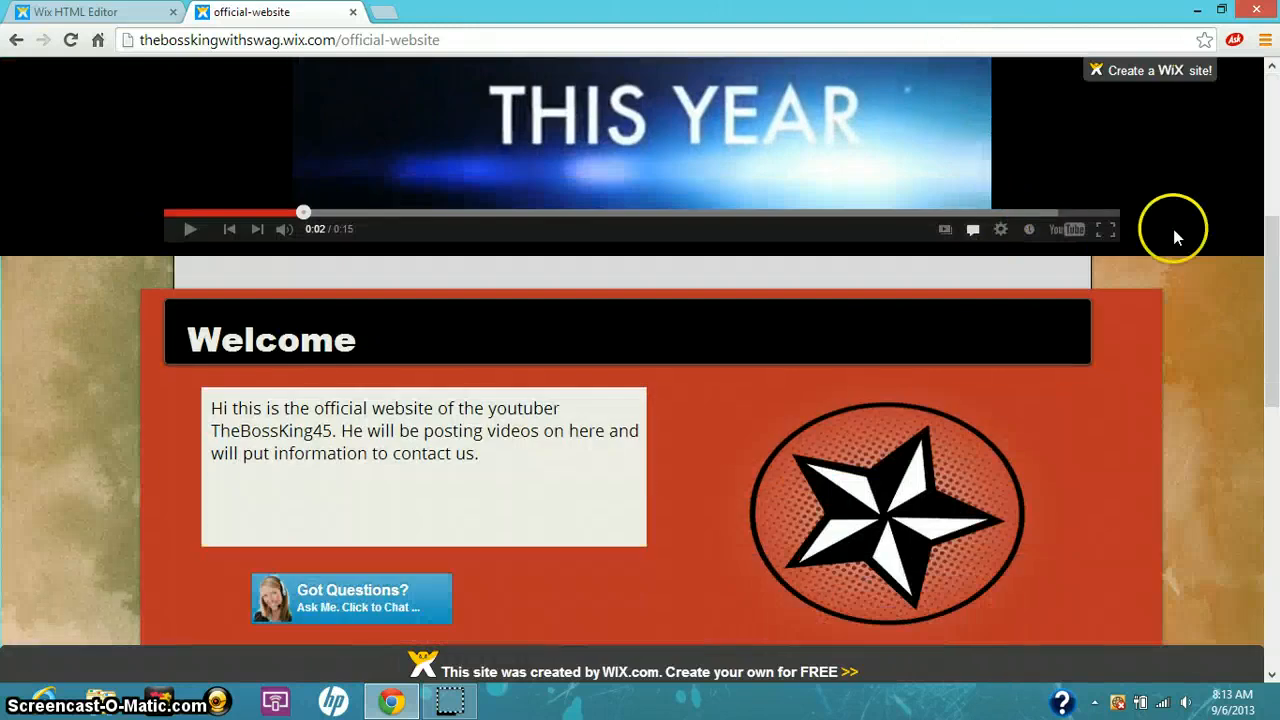
scroll("down", 3)
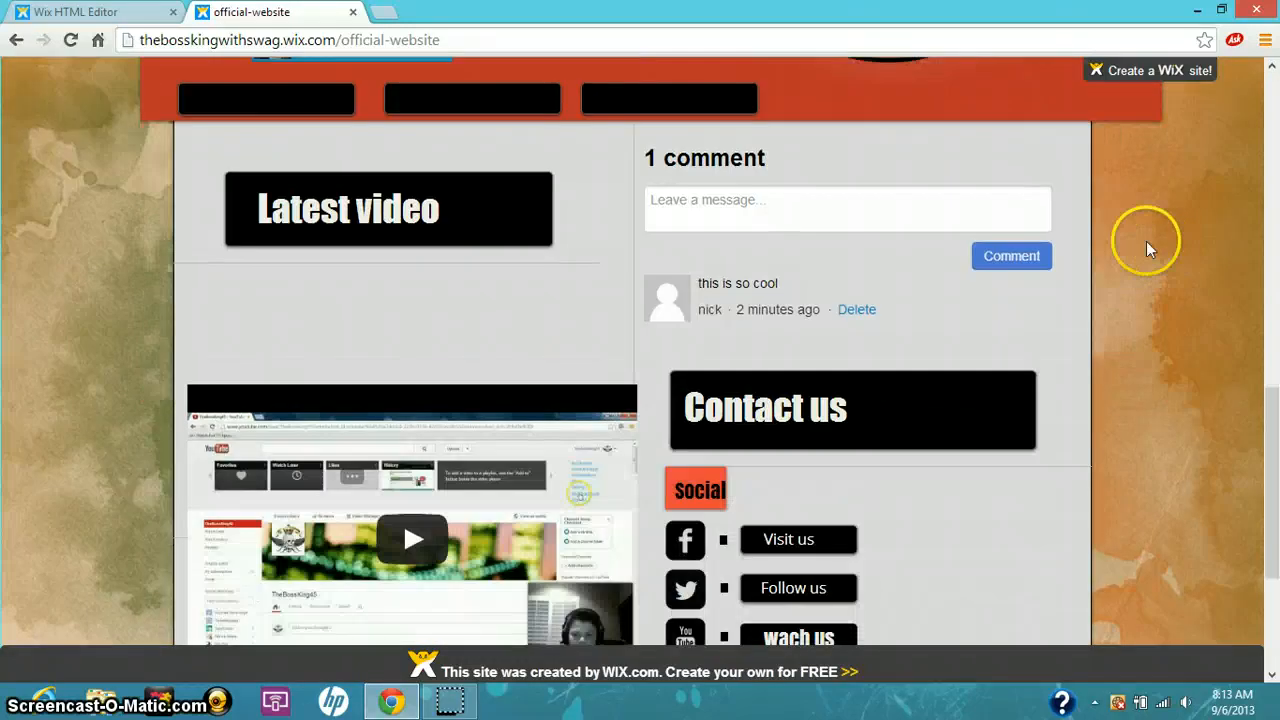
mouse_move(1137, 270)
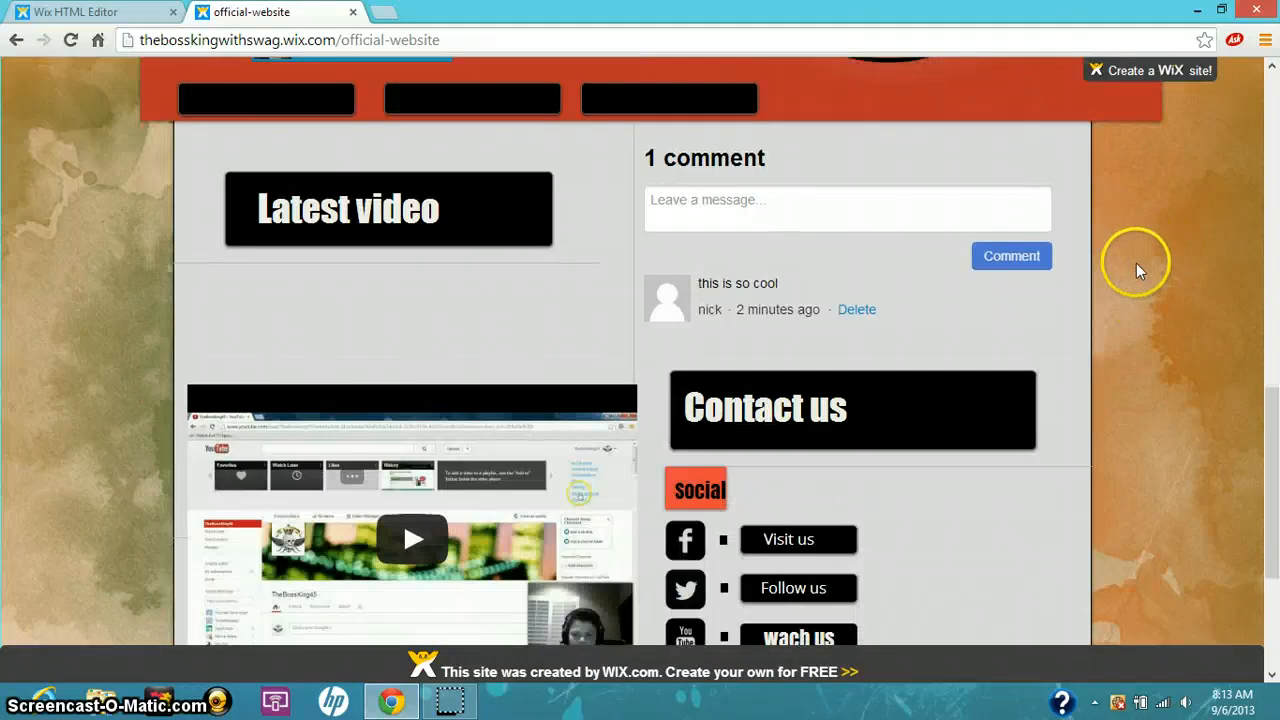
mouse_move(1100, 325)
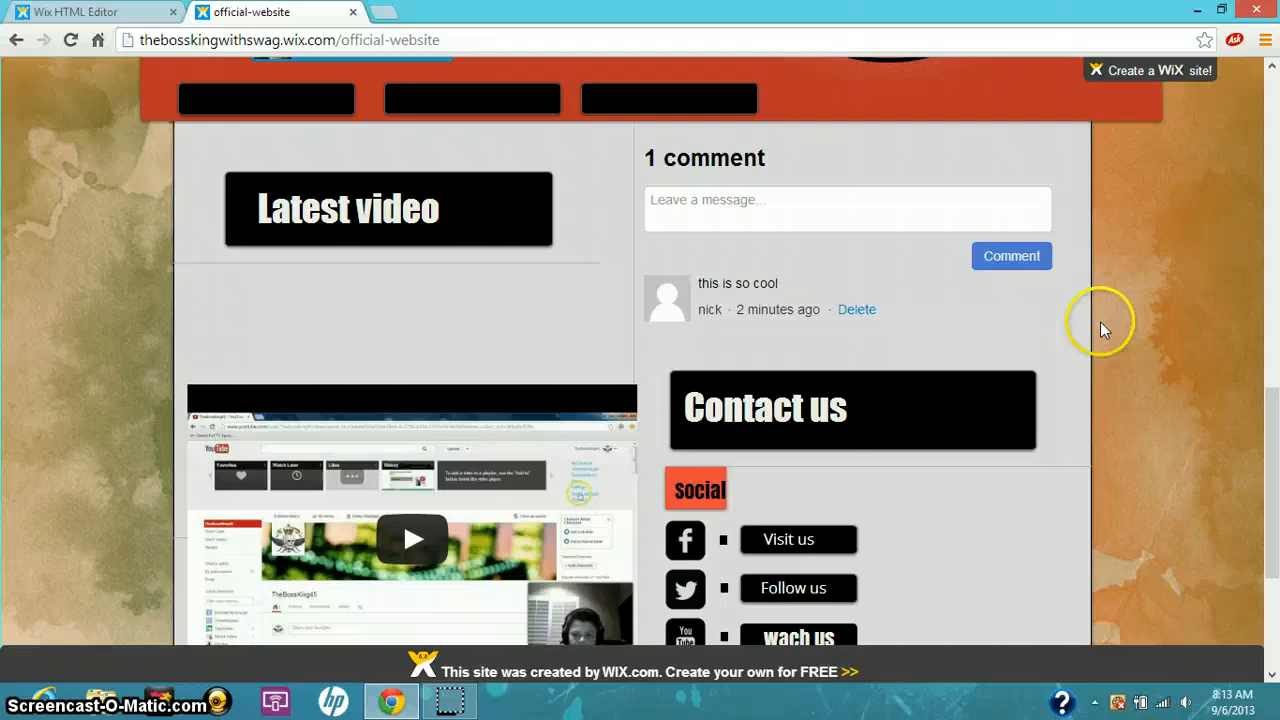